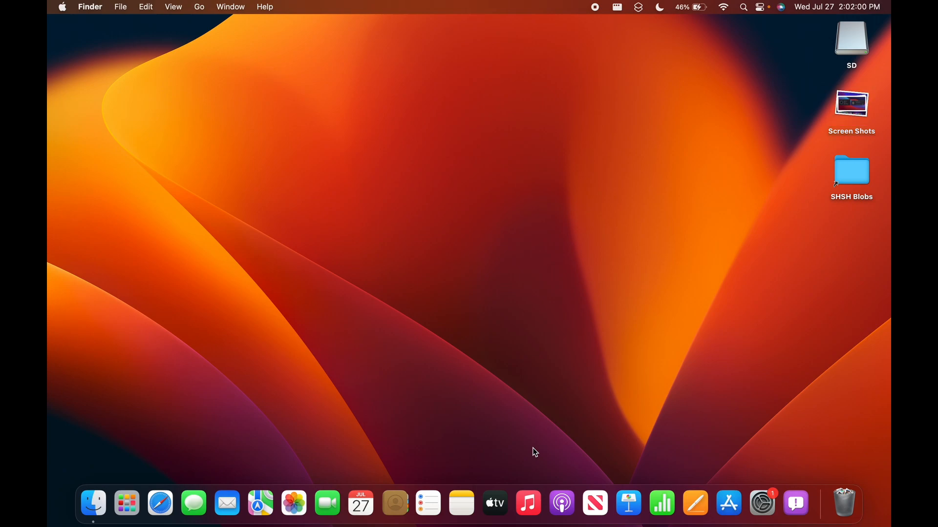
- Launch UTM from the Dock to reach its empty welcome screen
left_click(126, 503)
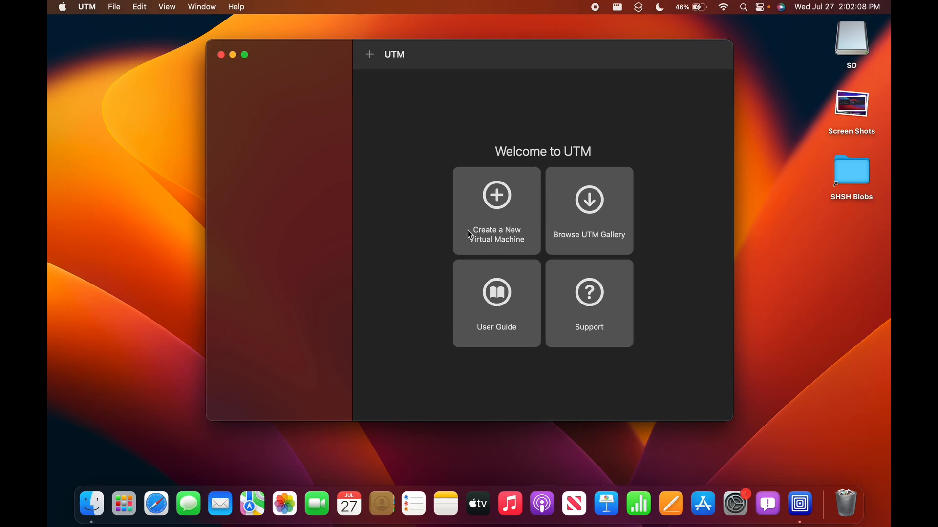
mouse_move(378, 262)
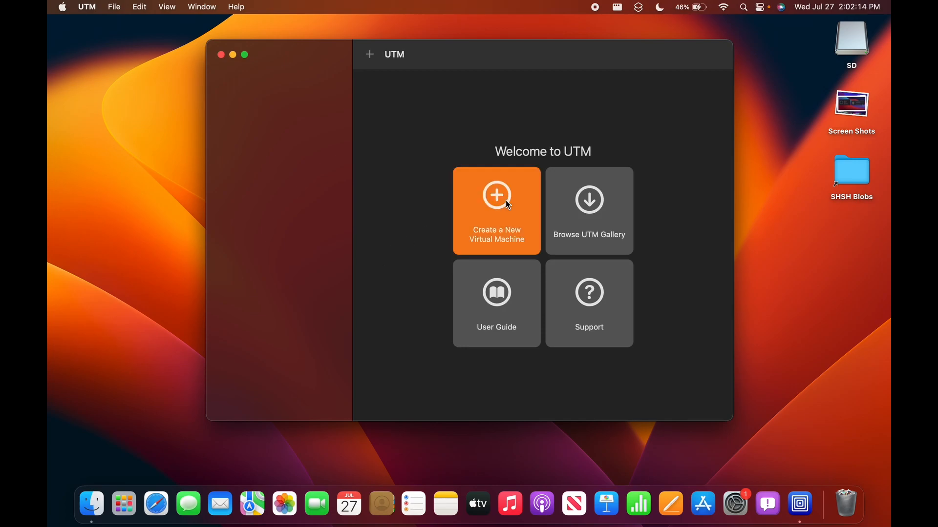
- Create a new virtual machine using Virtualize, with macOS 12+ as the guest
left_click(496, 210)
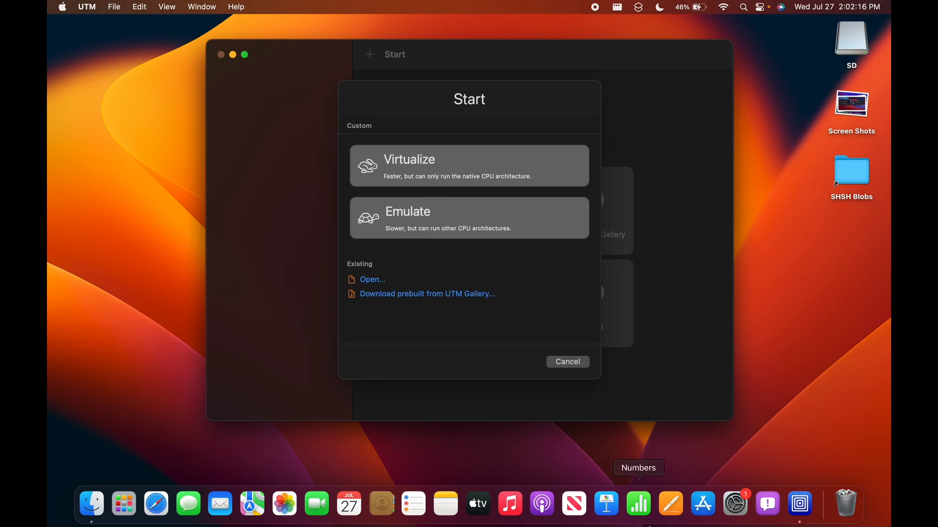
mouse_move(734, 504)
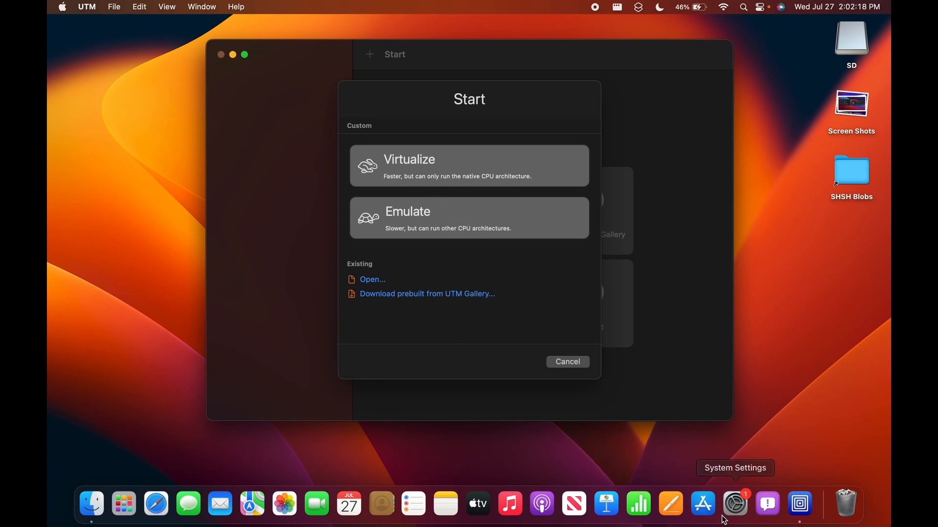
mouse_move(572, 257)
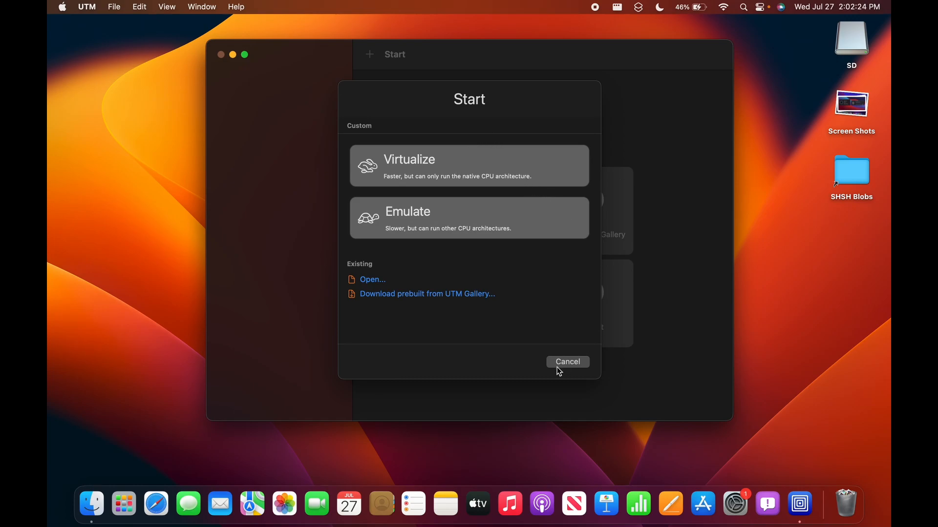
mouse_move(453, 367)
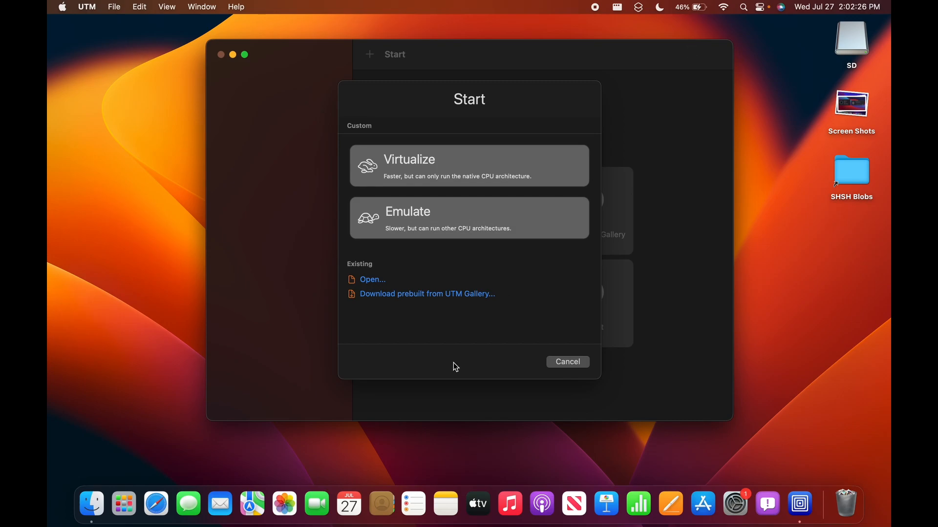
mouse_move(523, 181)
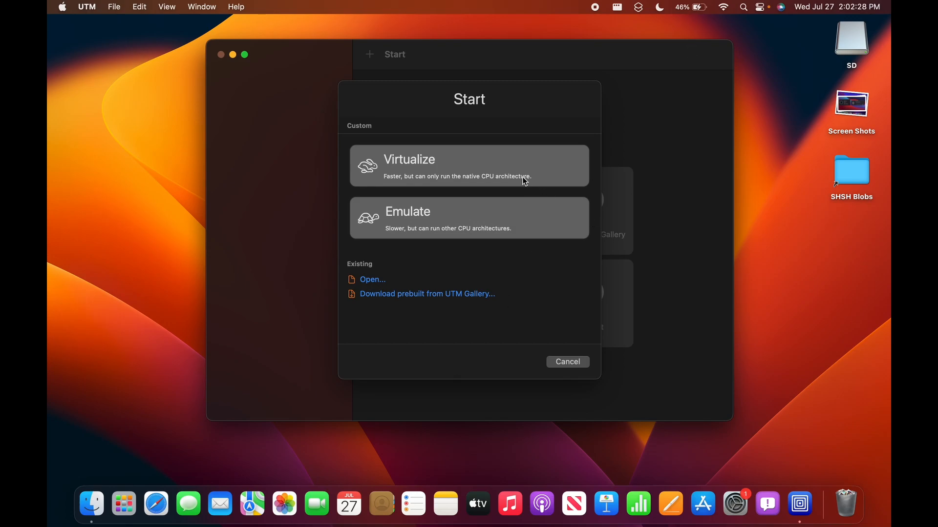
left_click(468, 166)
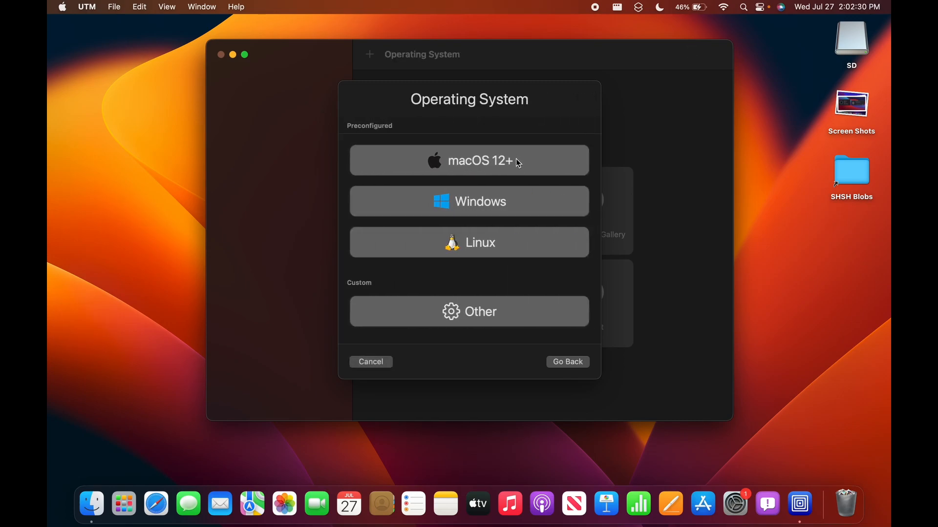
left_click(469, 160)
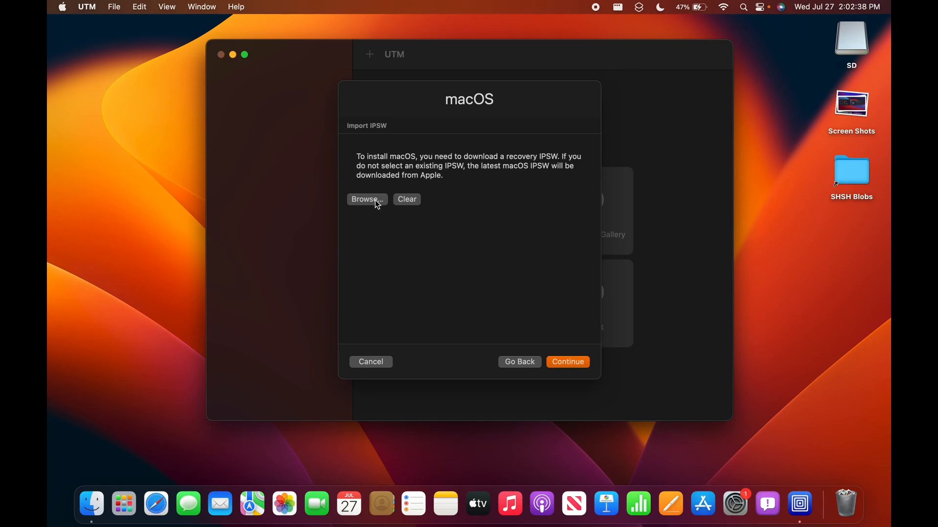
- Browse the SD drive and preview the UniversalMac 13.0 restore .ipsw file
left_click(367, 200)
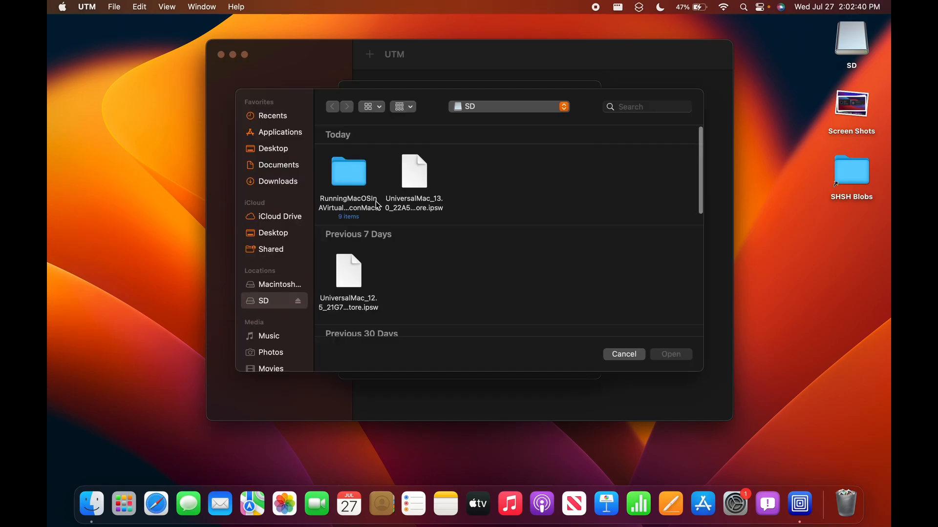
mouse_move(413, 186)
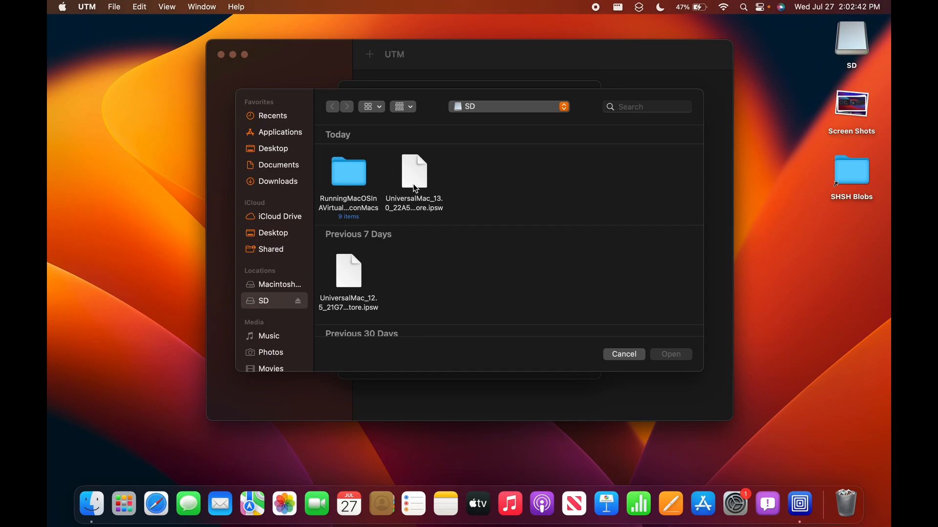
left_click(348, 271)
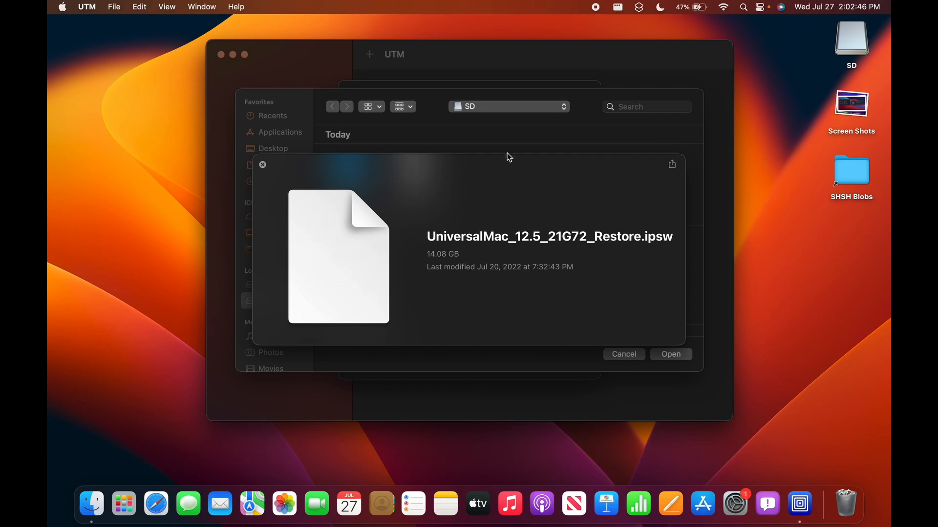
mouse_move(517, 154)
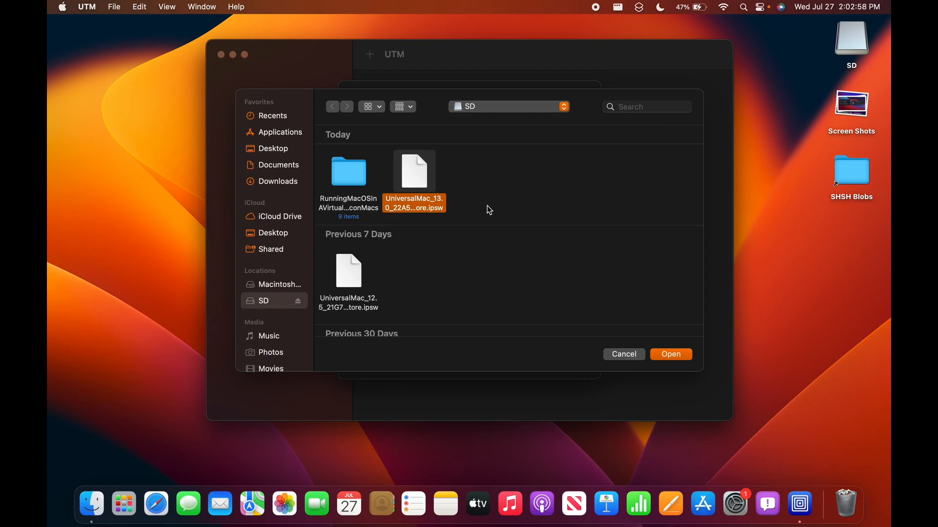
mouse_move(629, 309)
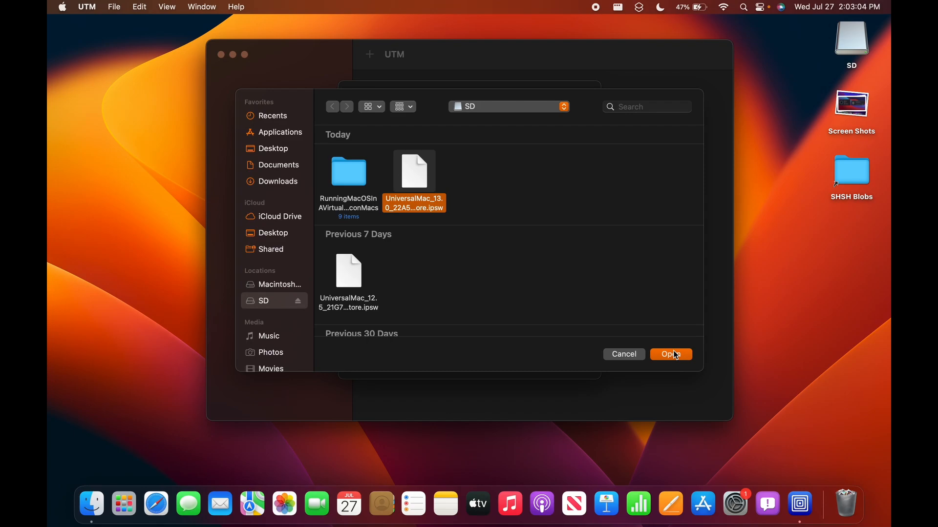
- Use the 13.0 IPSW, keep 4 GB memory and 30 GB storage, and name it 'macOS Ventura'
left_click(670, 354)
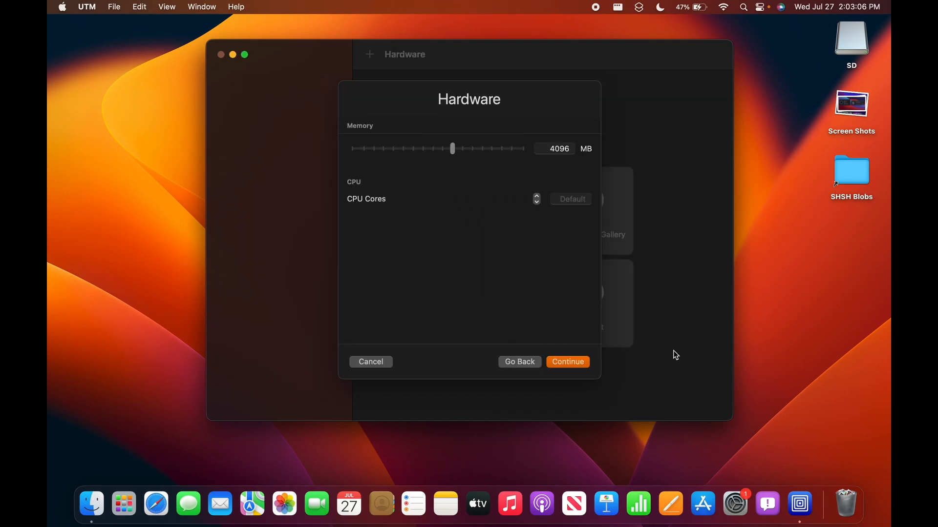
mouse_move(506, 144)
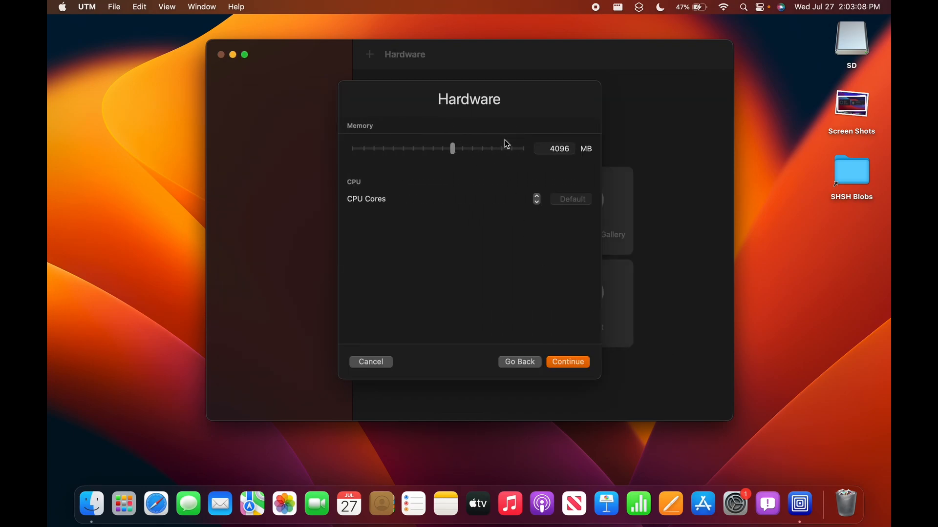
mouse_move(585, 133)
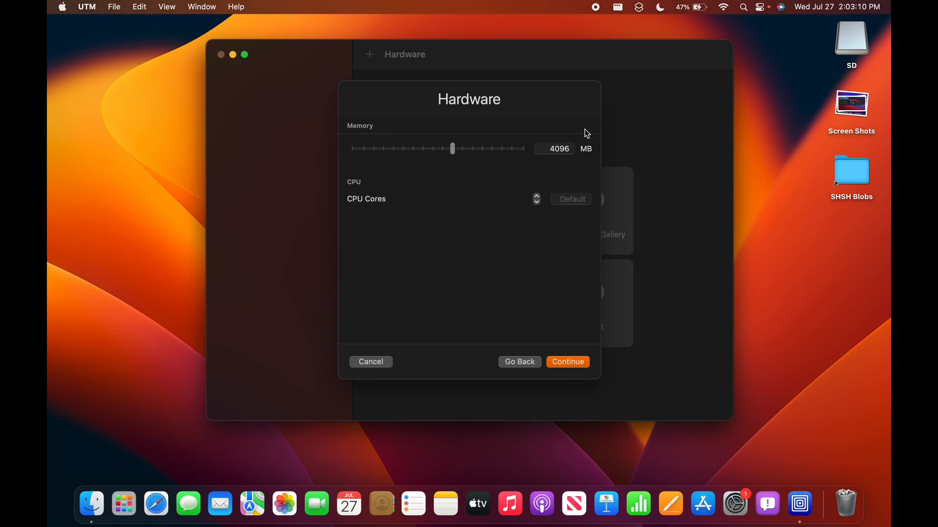
mouse_move(624, 162)
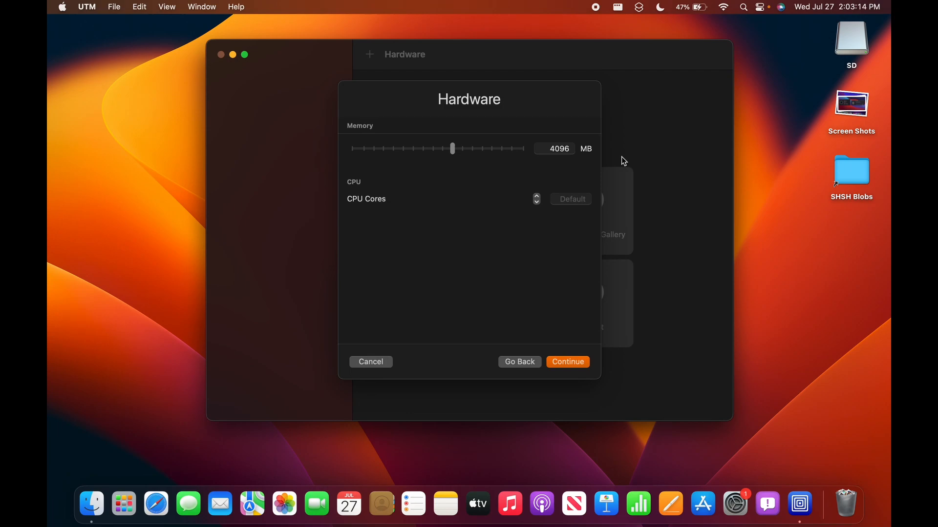
mouse_move(473, 156)
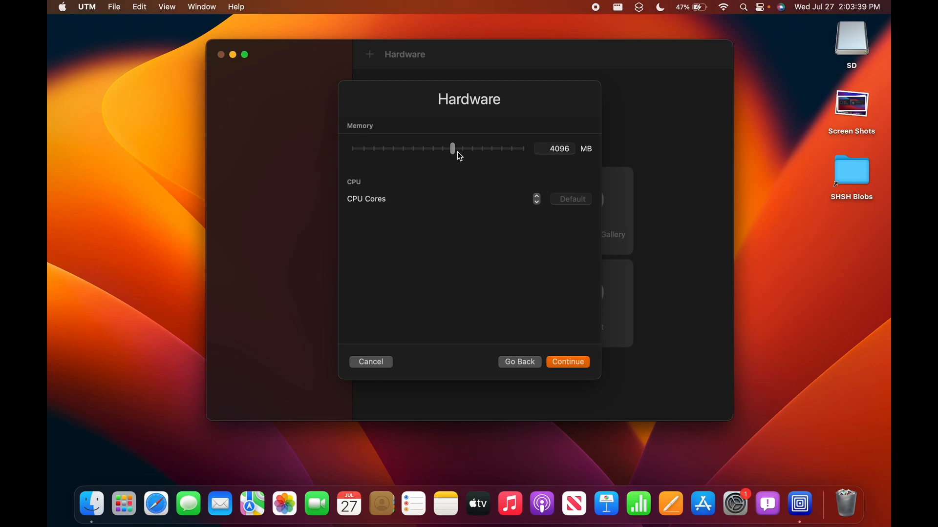
mouse_move(577, 142)
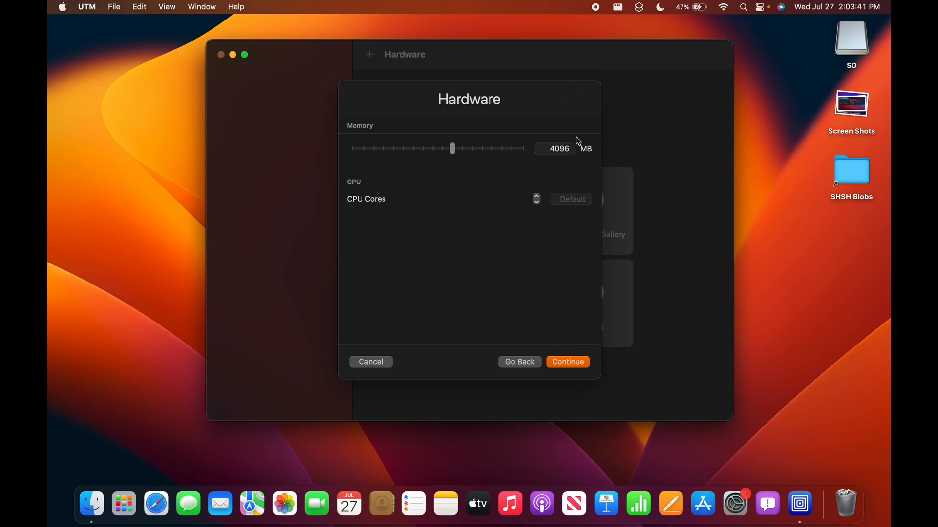
mouse_move(567, 348)
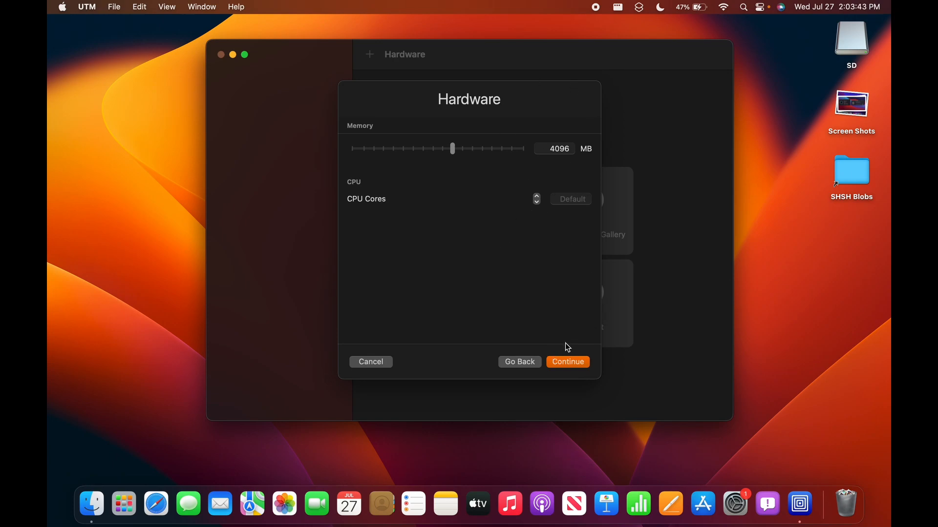
left_click(566, 362)
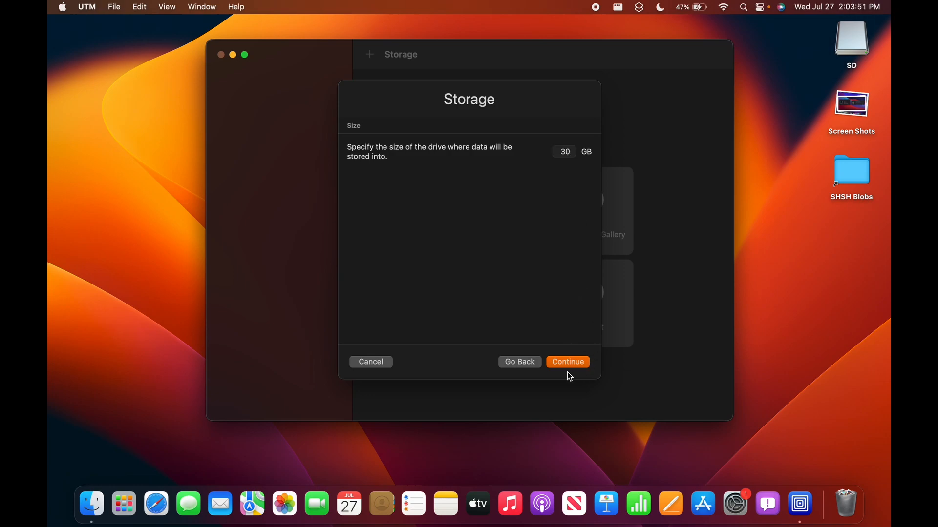
left_click(567, 362)
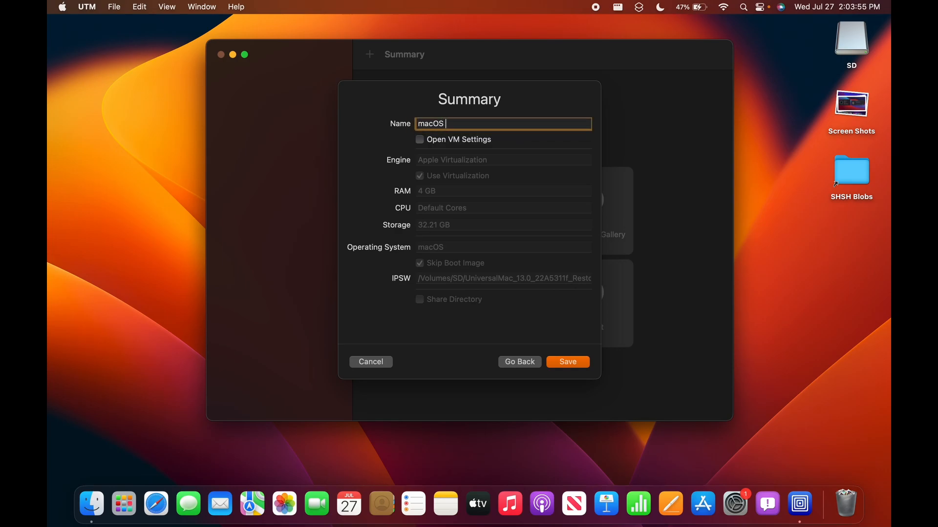
type("Ventu")
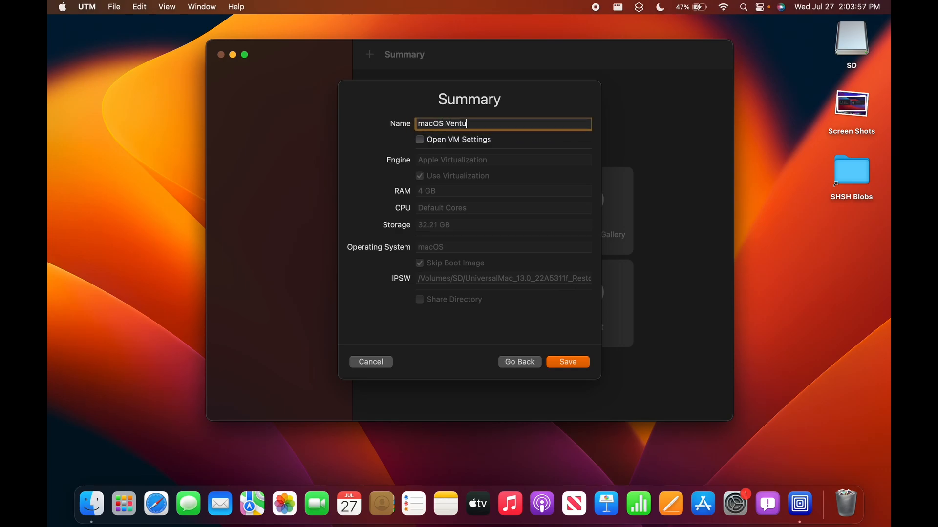
type("ra")
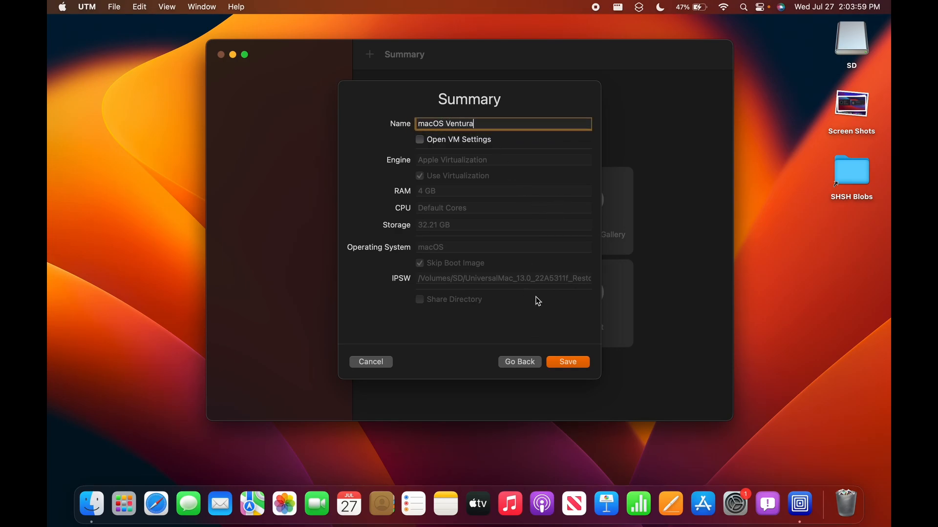
- Save the new VM, then set its display to 2560 × 1600 with HiDPI (Retina) and save
left_click(566, 362)
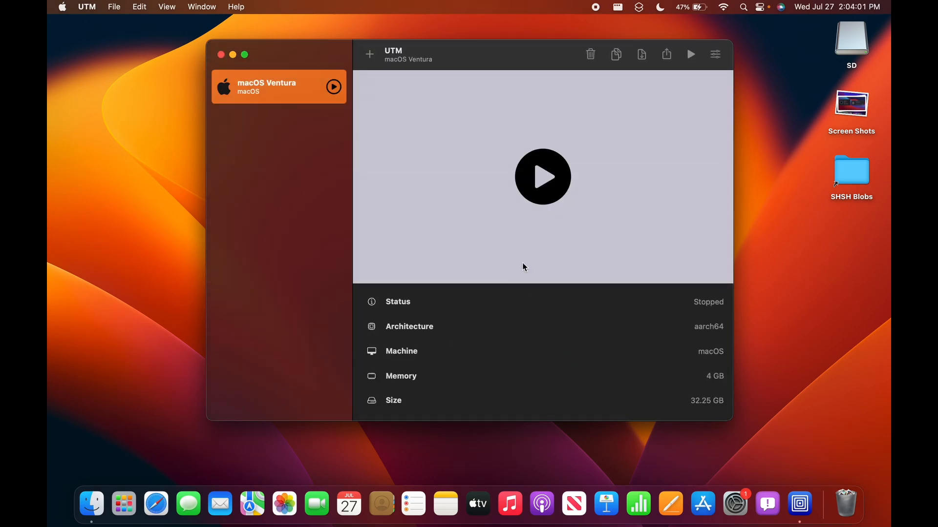
left_click(714, 54)
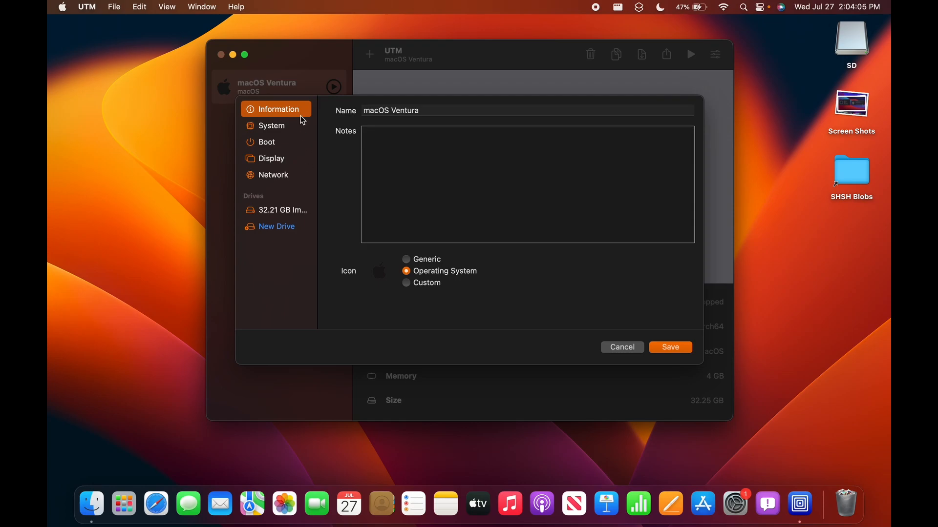
left_click(266, 141)
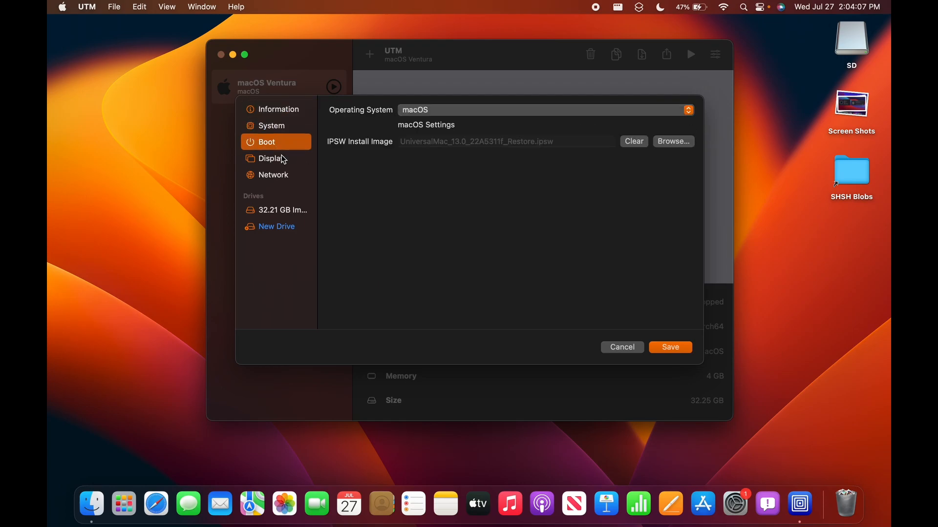
left_click(272, 158)
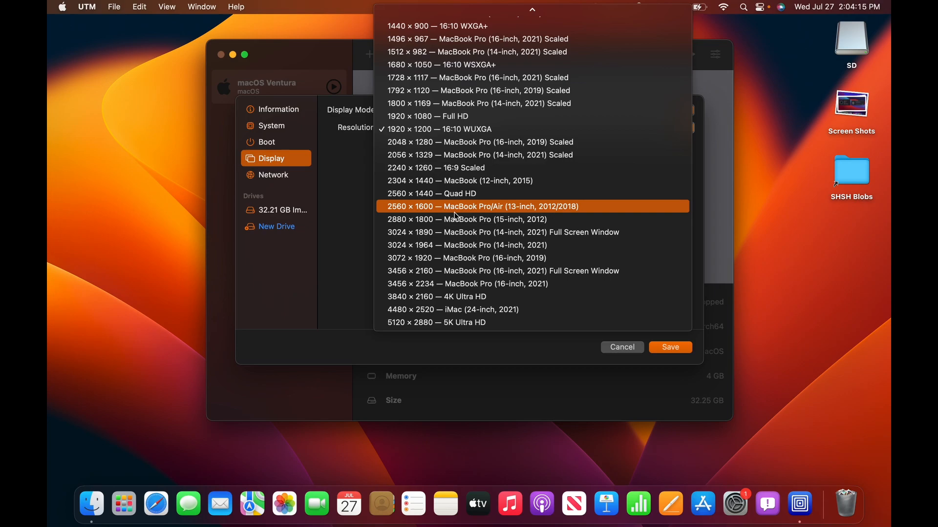
left_click(482, 206)
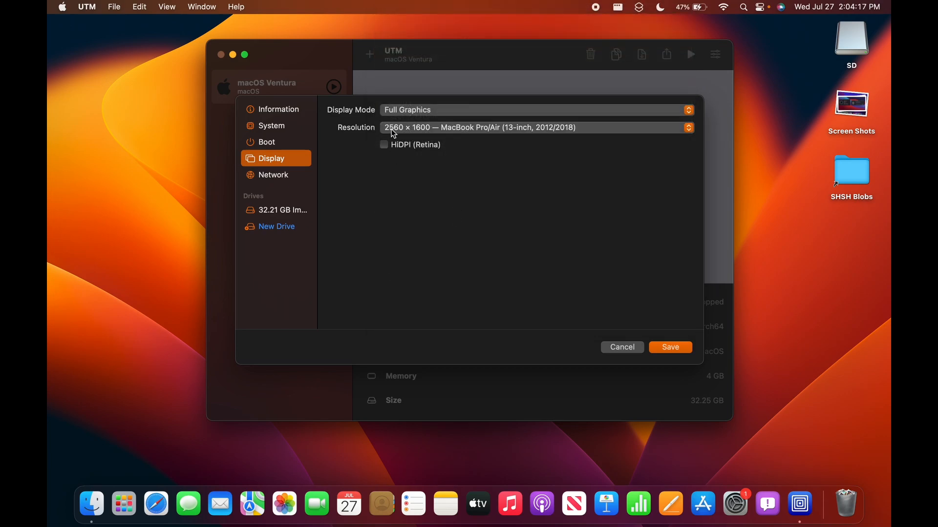
left_click(383, 144)
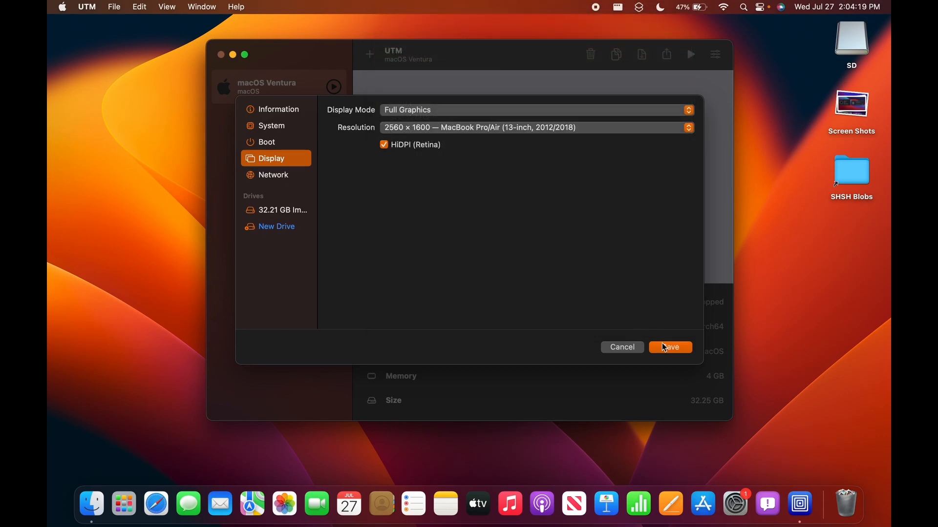
left_click(669, 347)
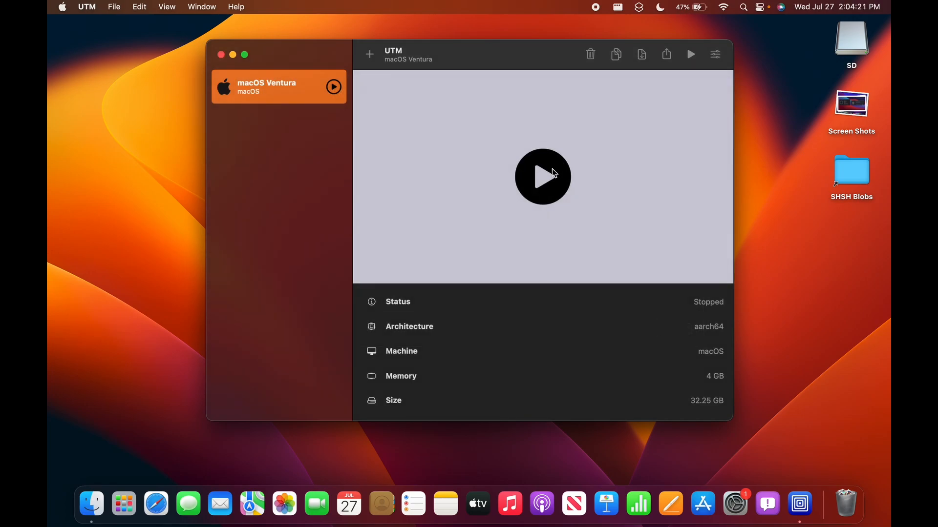
- Start the macOS Ventura VM and confirm installing macOS on it
left_click(542, 177)
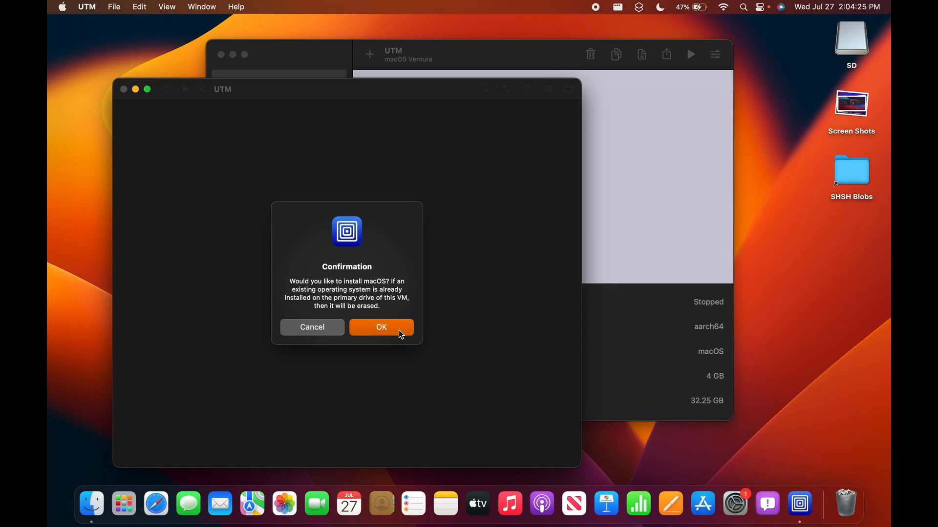
left_click(380, 327)
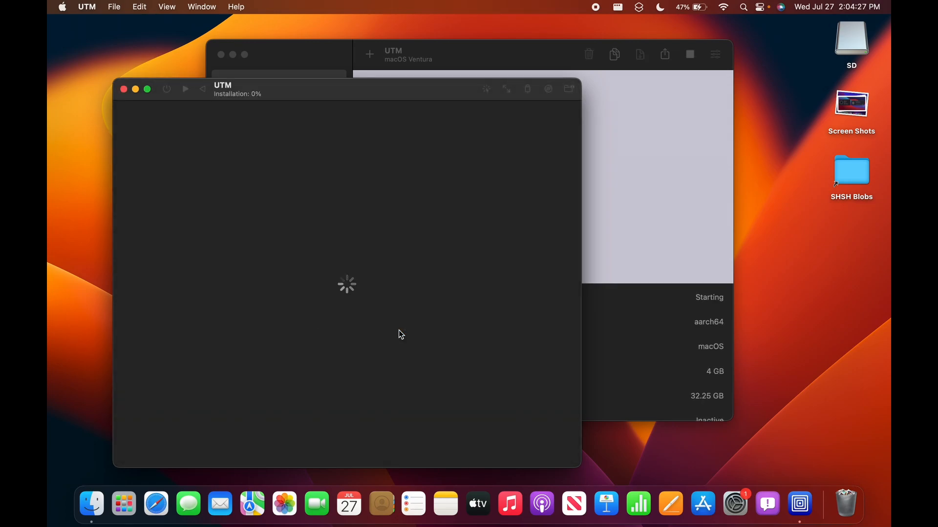
mouse_move(220, 226)
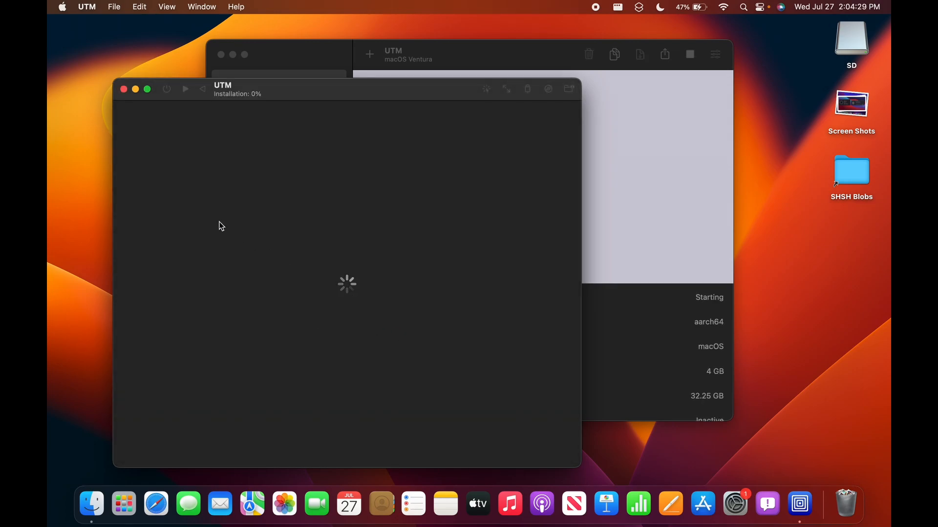
mouse_move(261, 106)
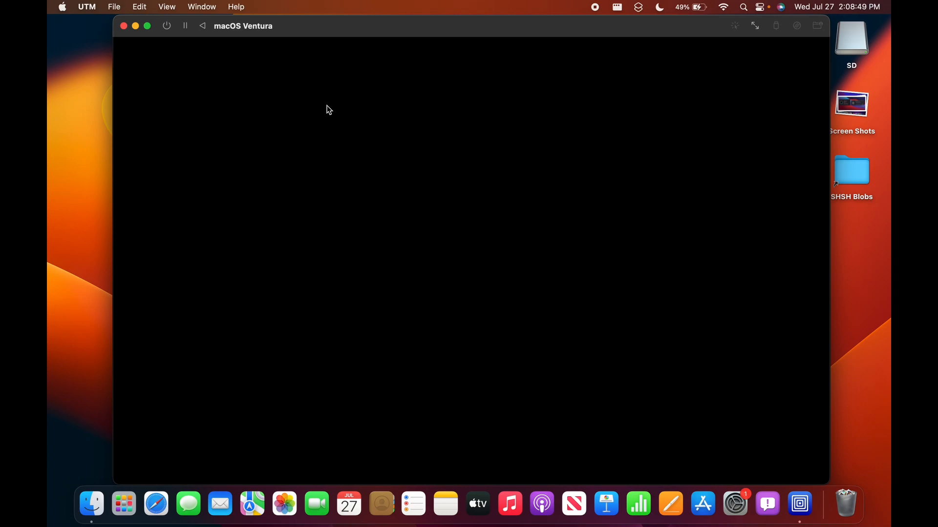
mouse_move(113, 194)
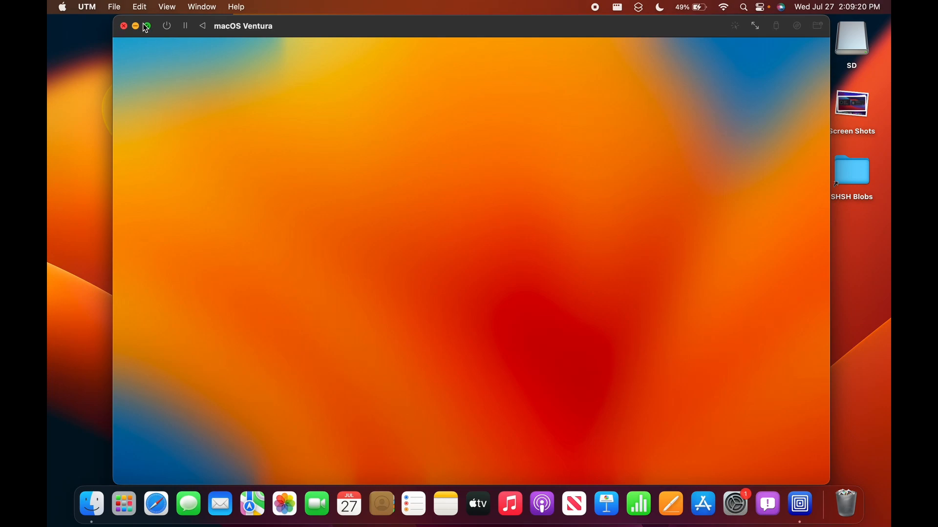
- After the VM boots to the welcome screen, make its window full screen
left_click(147, 26)
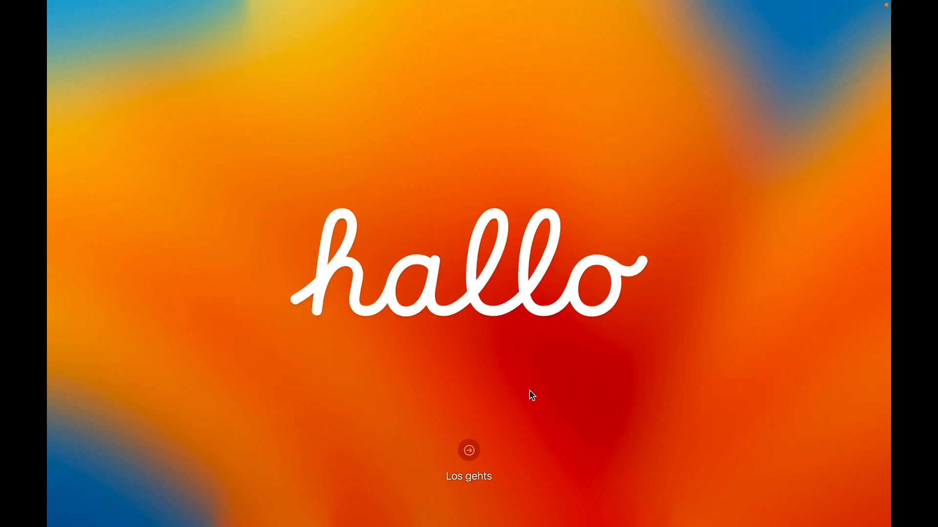
- Begin setup, keeping English, United States and the default written and spoken languages
left_click(469, 450)
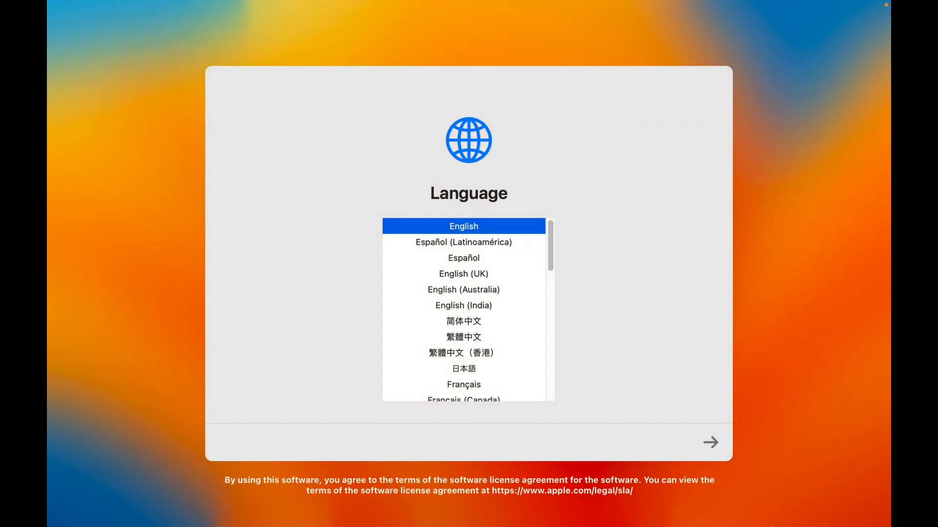
left_click(710, 443)
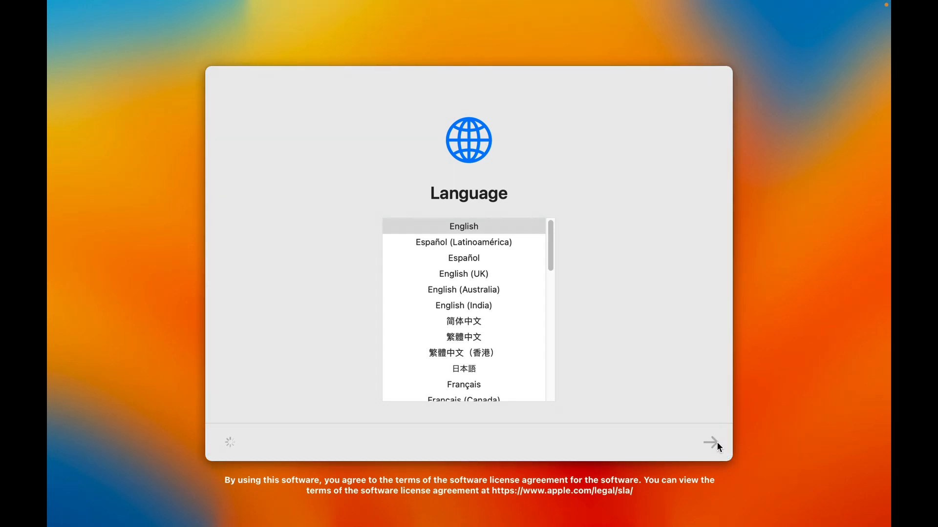
mouse_move(684, 456)
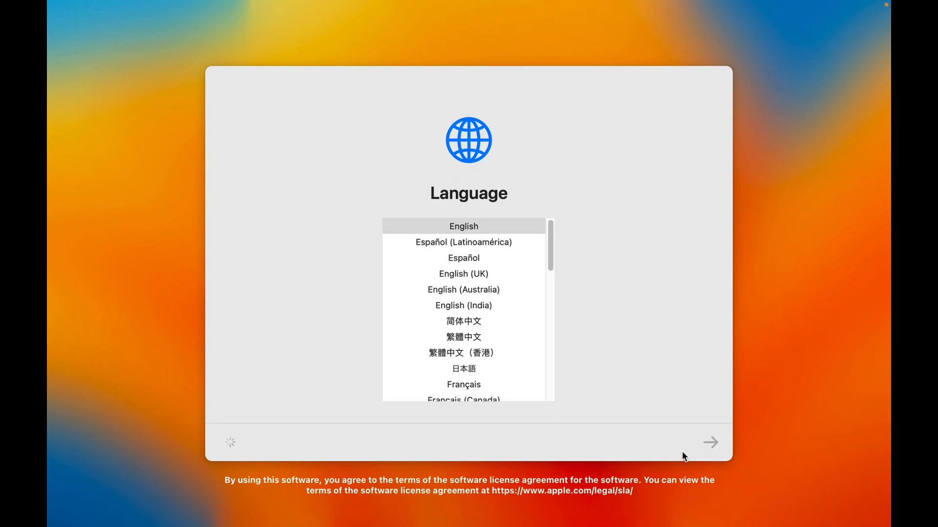
left_click(709, 443)
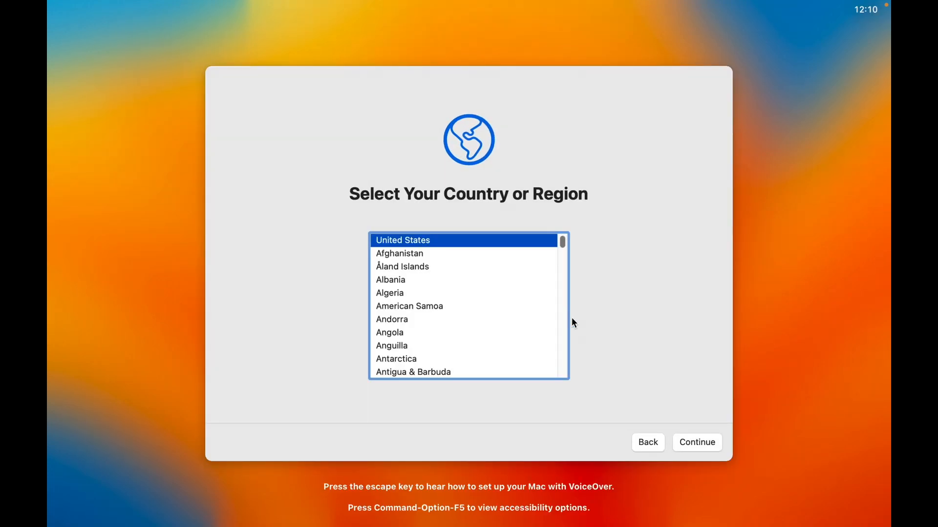
left_click(695, 442)
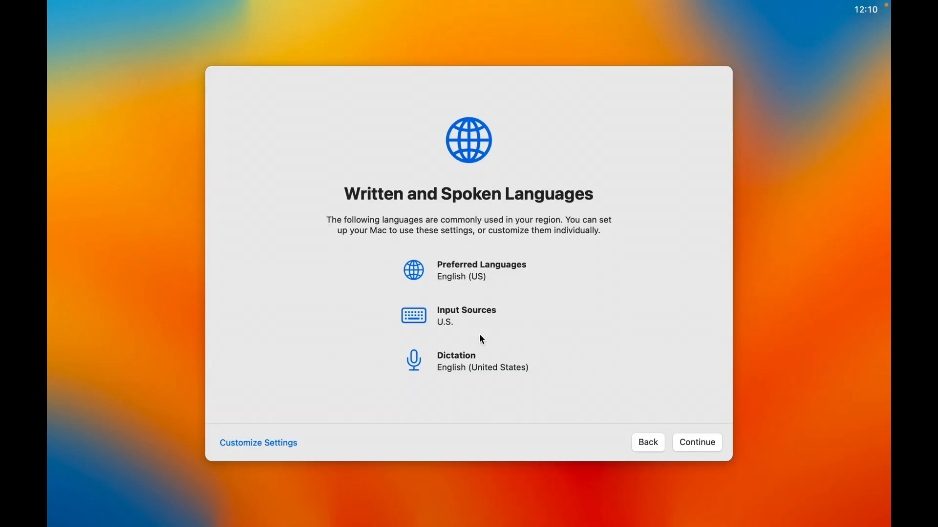
mouse_move(412, 342)
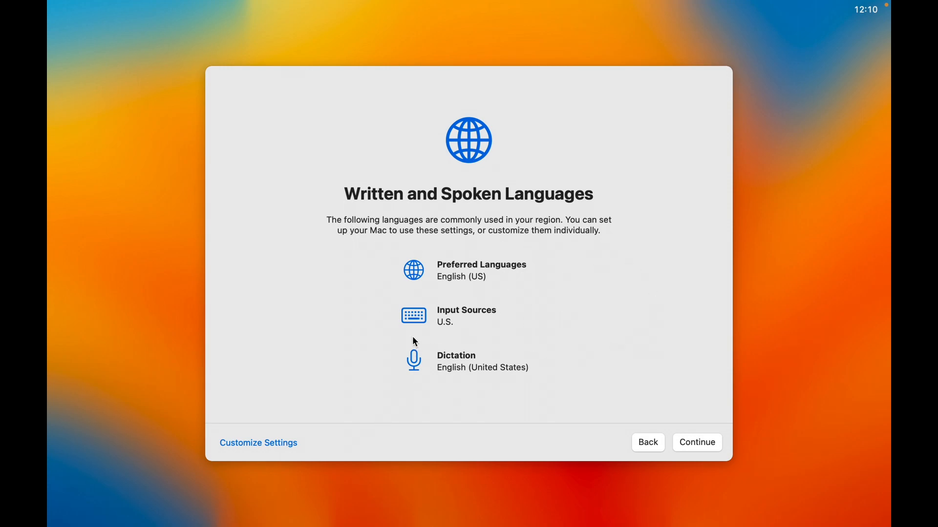
left_click(696, 443)
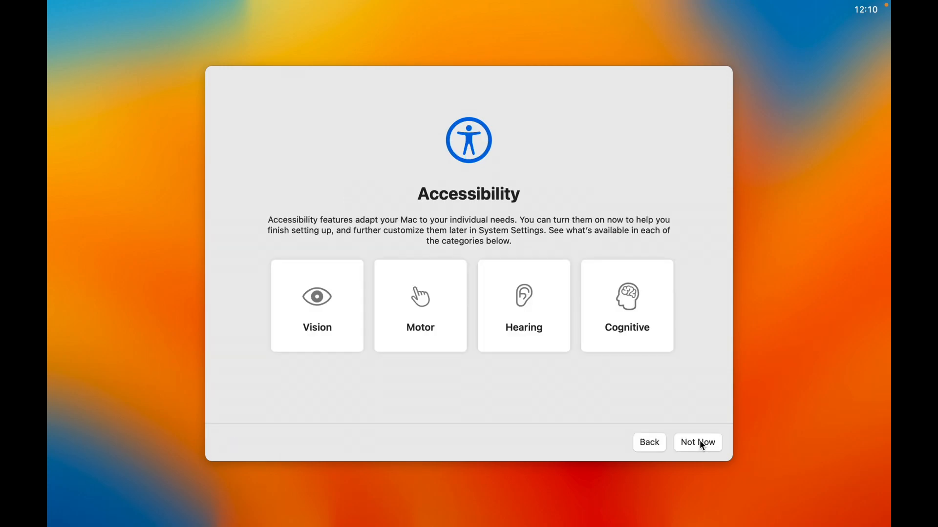
mouse_move(709, 448)
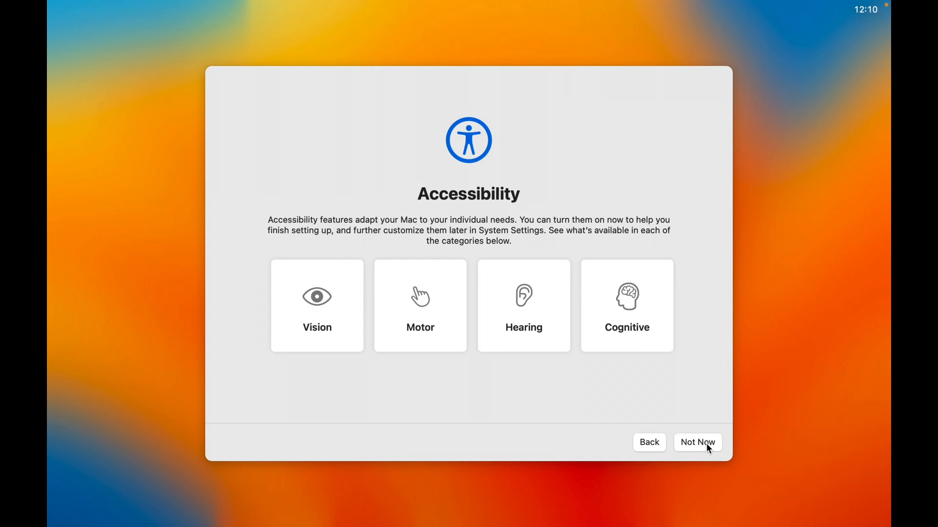
- Skip accessibility, Data & Privacy, migration and Apple ID sign-in, then agree to the terms
left_click(697, 443)
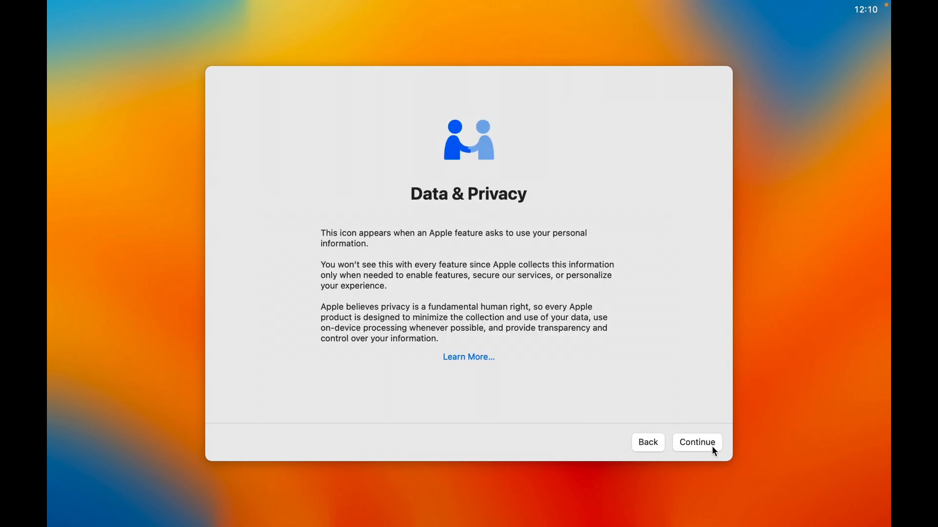
left_click(696, 442)
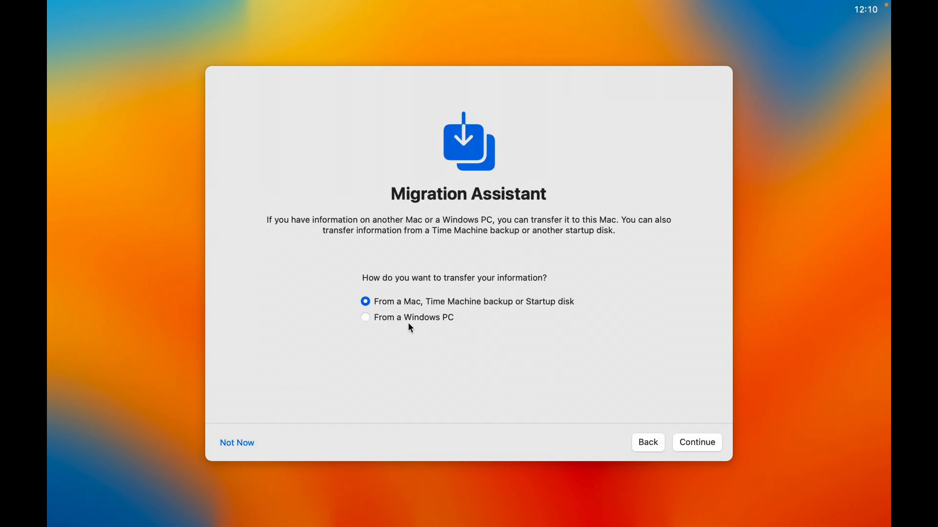
left_click(696, 442)
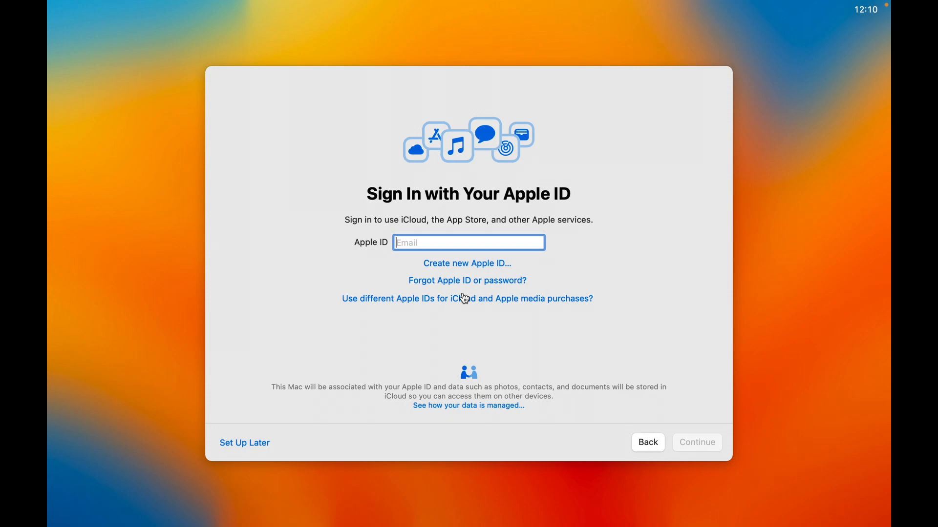
mouse_move(661, 402)
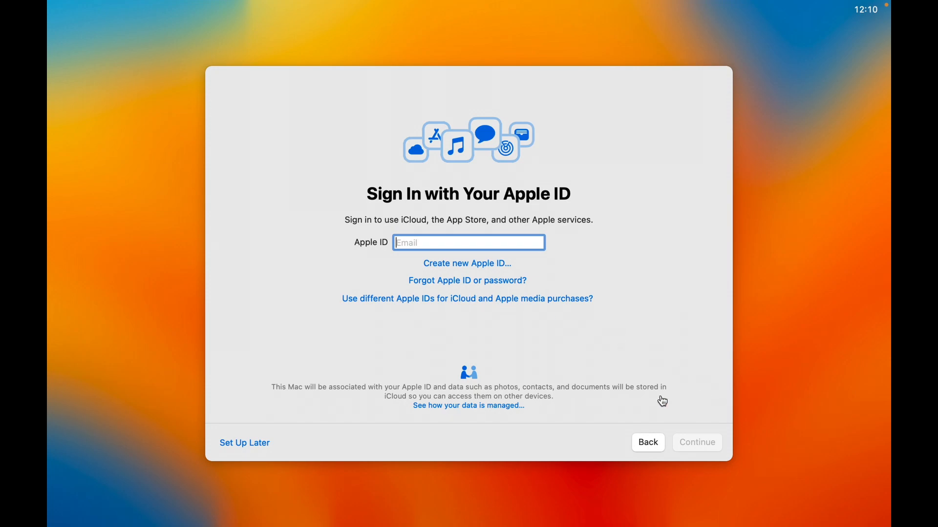
left_click(244, 443)
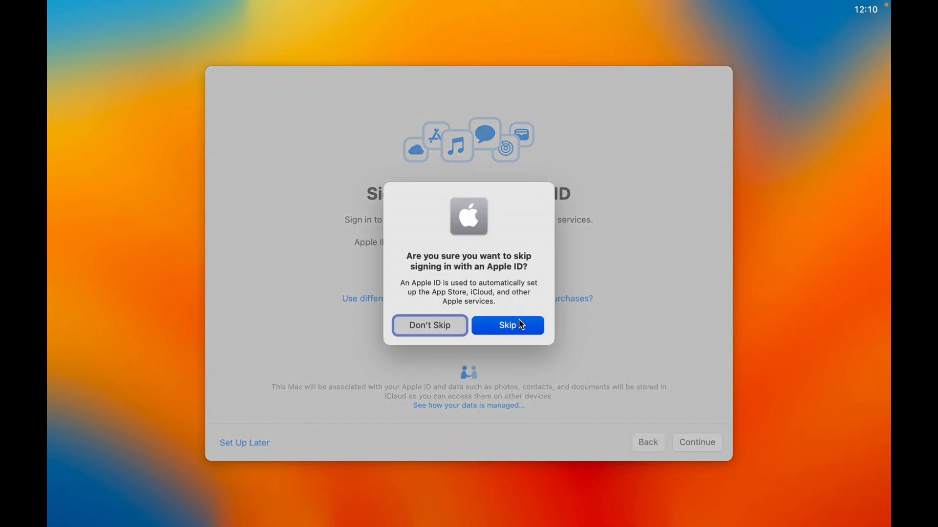
left_click(507, 325)
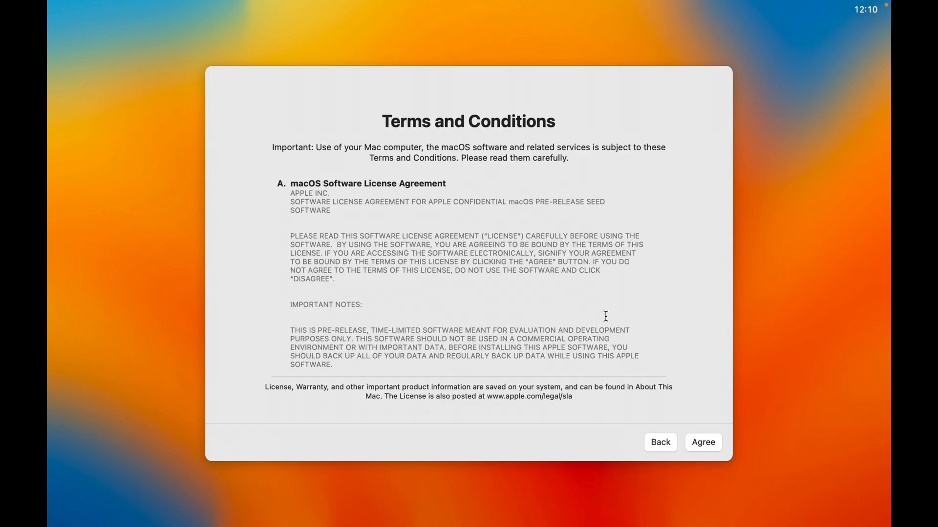
left_click(702, 442)
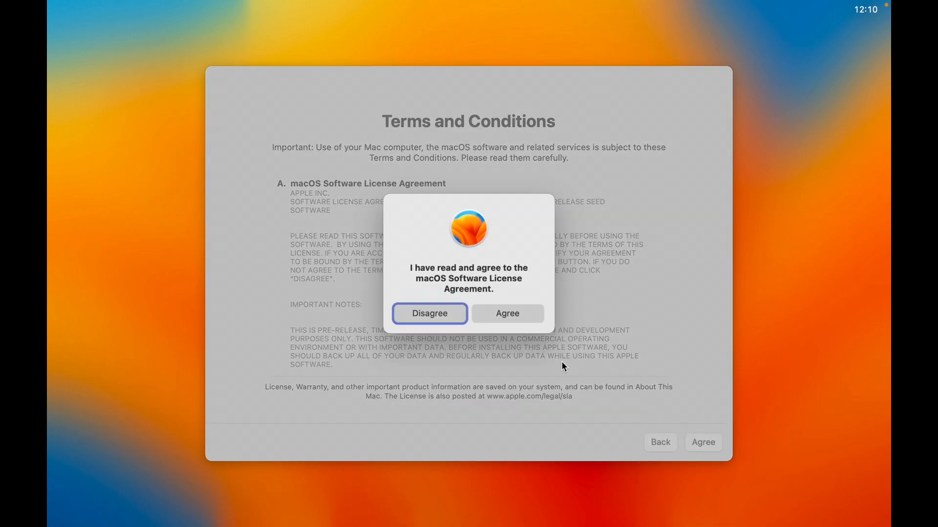
- Confirm the license agreement and enter 'test' for the new account
left_click(506, 313)
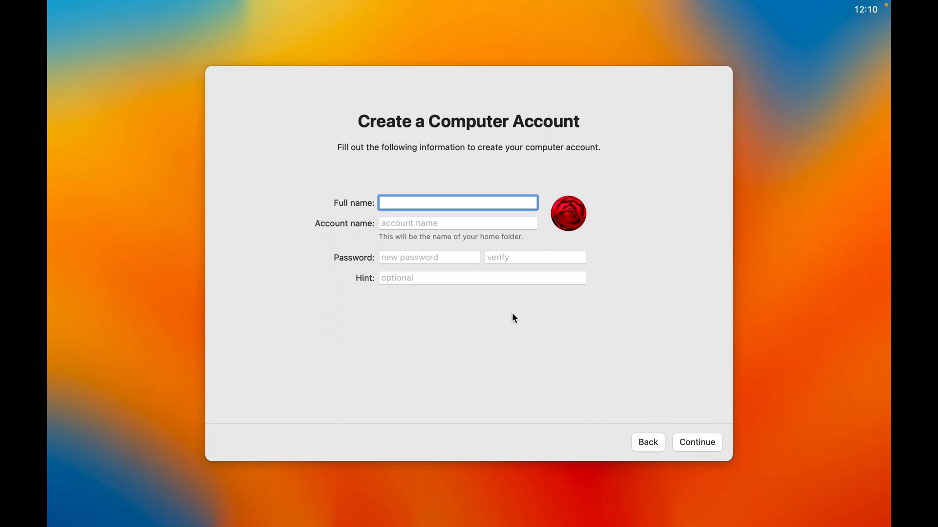
type("test")
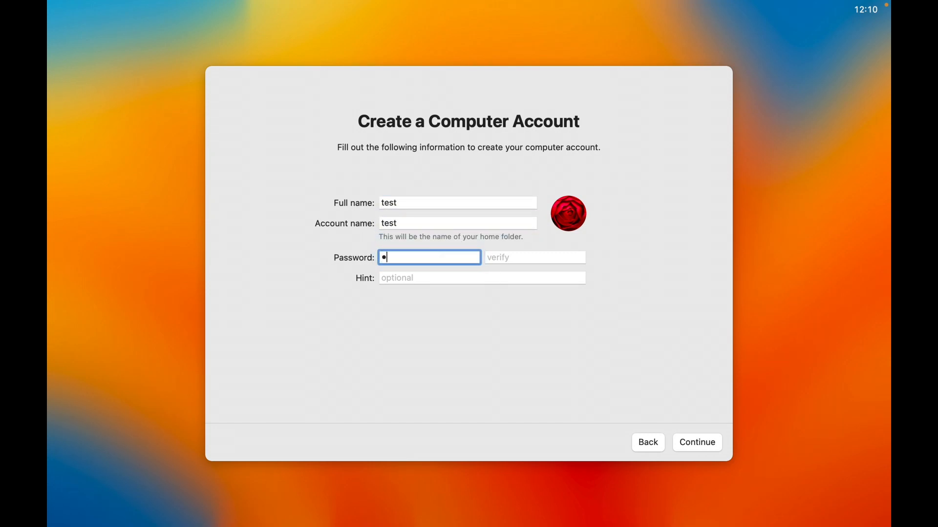
left_click(567, 213)
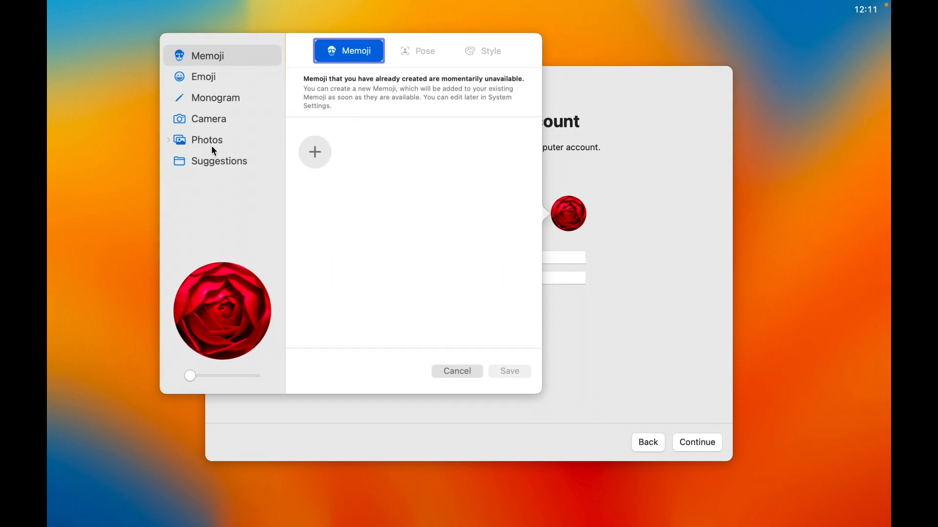
- Choose the gingerbread man picture from the suggestions and create the account
left_click(206, 139)
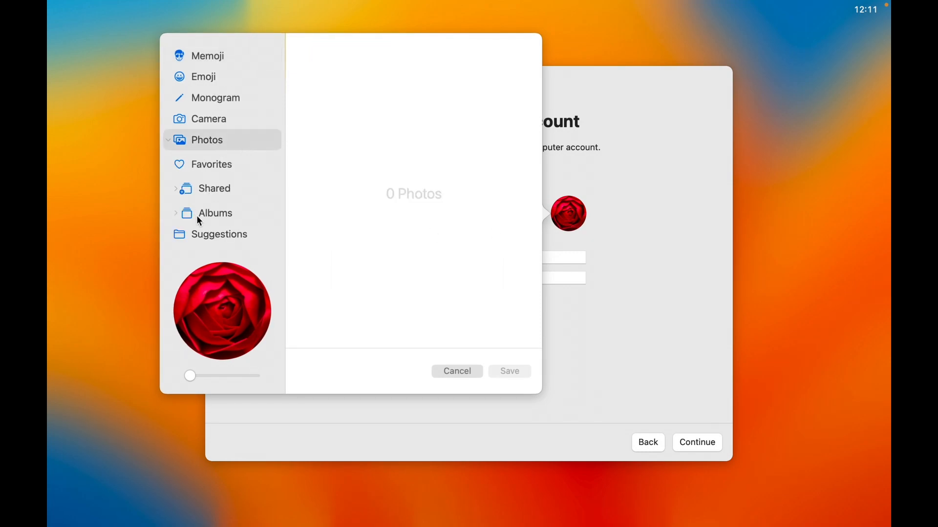
left_click(219, 234)
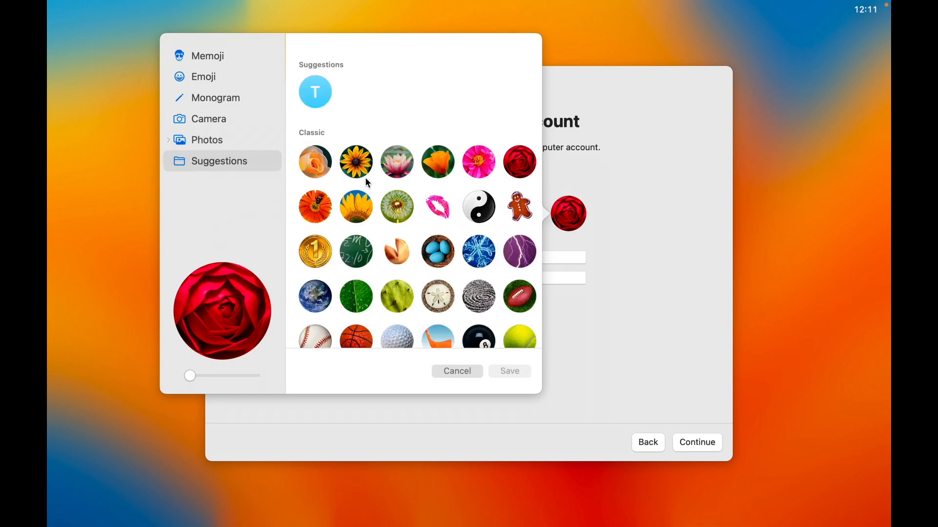
scroll("down", 3)
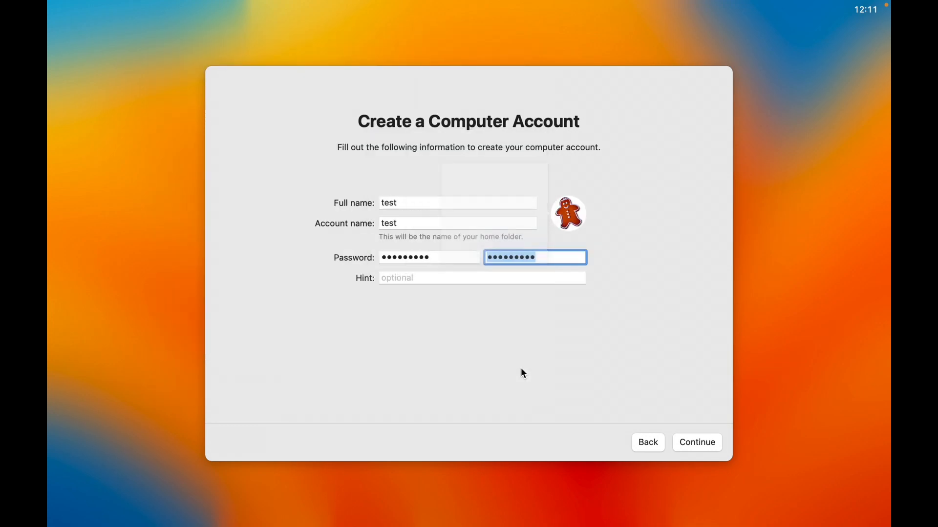
left_click(696, 443)
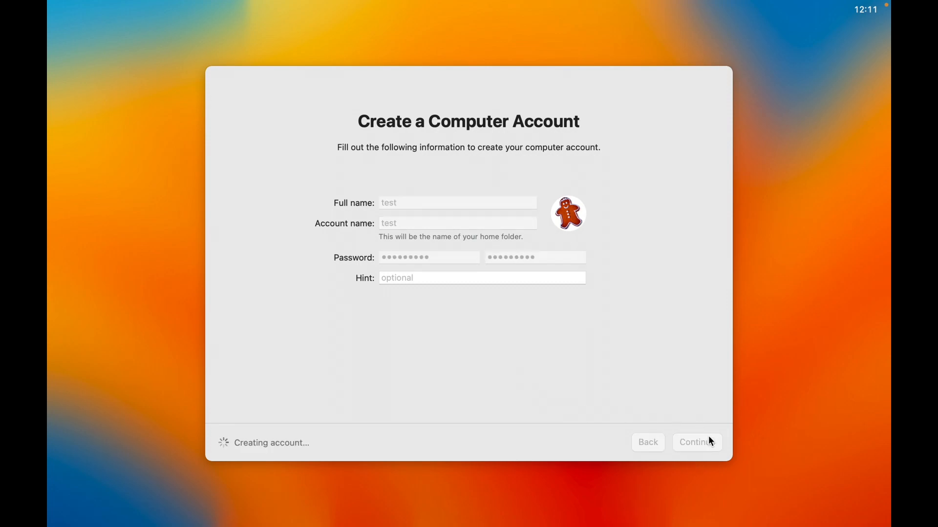
- Continue past Location Services (left off), Analytics, Screen Time and Siri setup screens
left_click(696, 442)
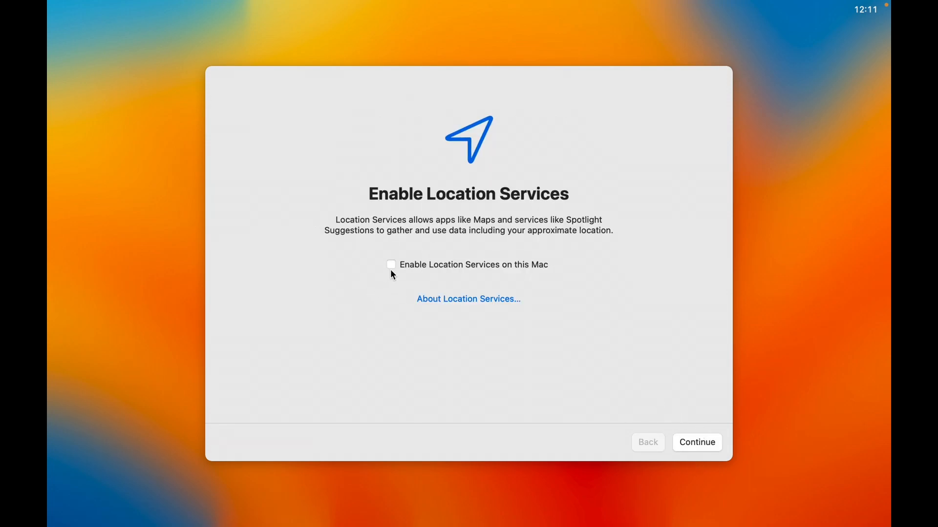
left_click(695, 442)
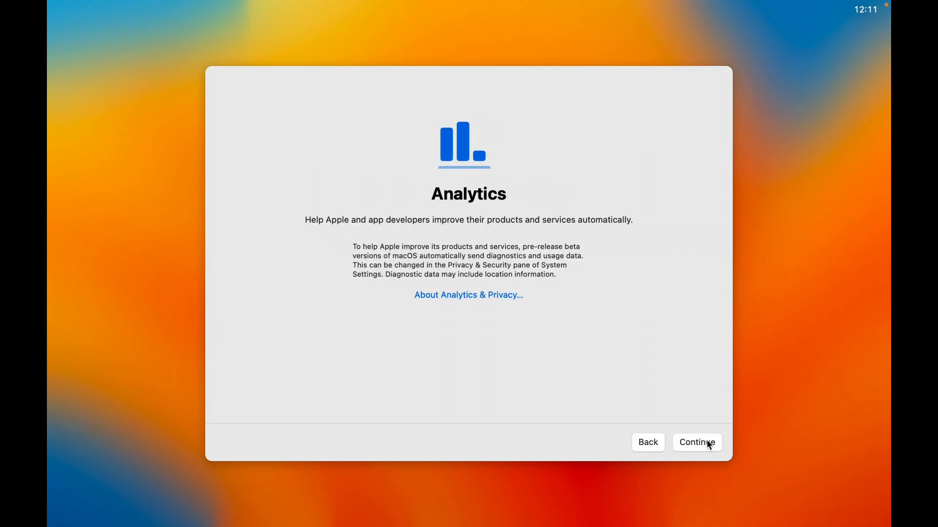
left_click(696, 442)
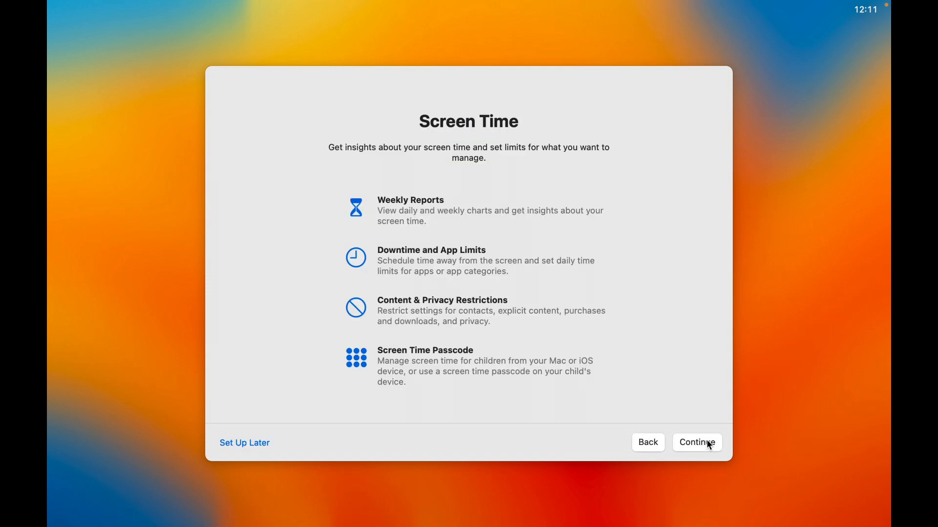
left_click(696, 442)
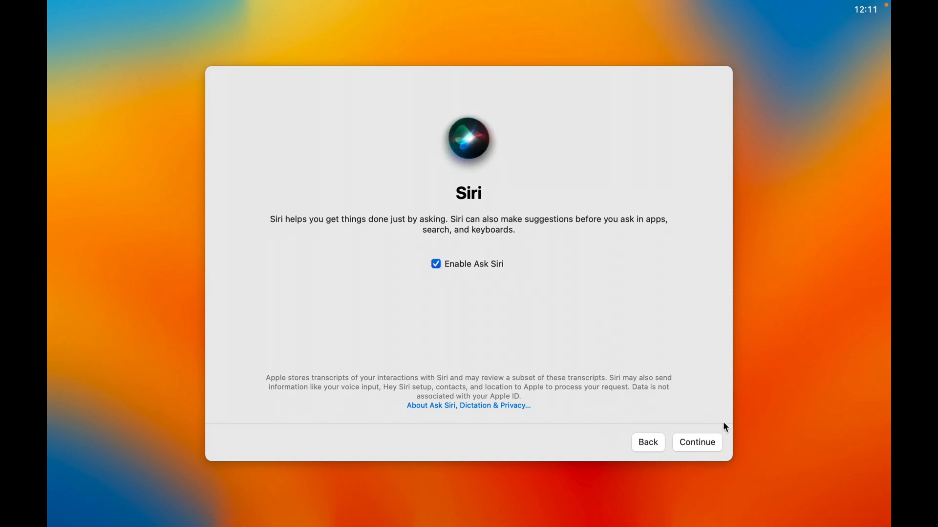
left_click(696, 443)
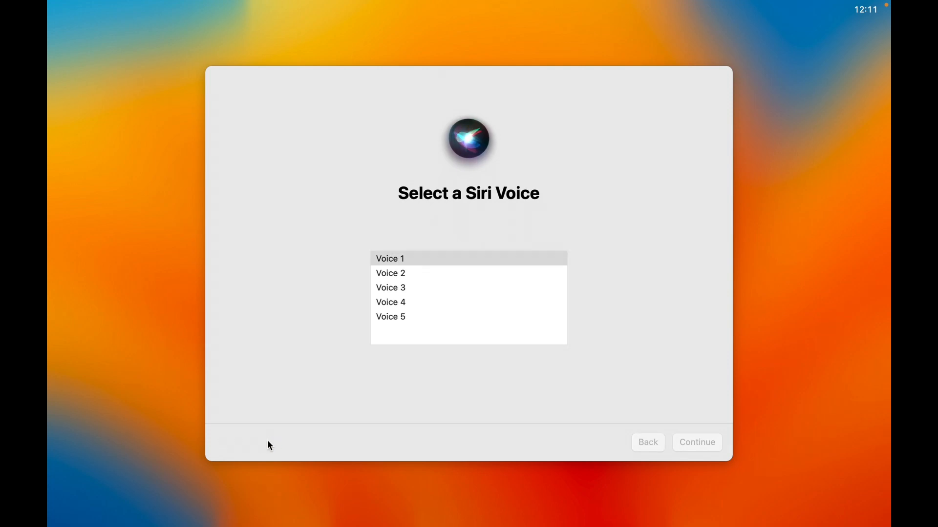
mouse_move(404, 310)
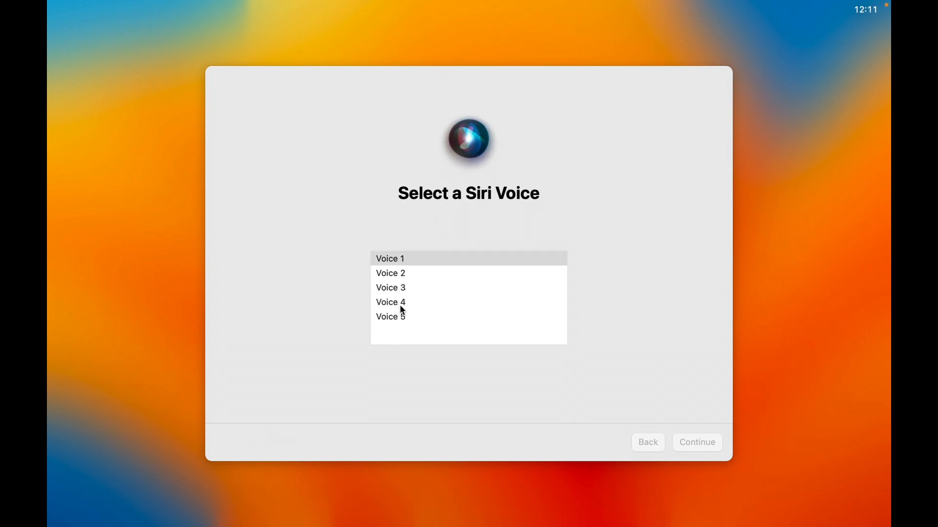
- Pick a Siri voice, decline audio sharing with Not Now, and choose Dark appearance
left_click(695, 442)
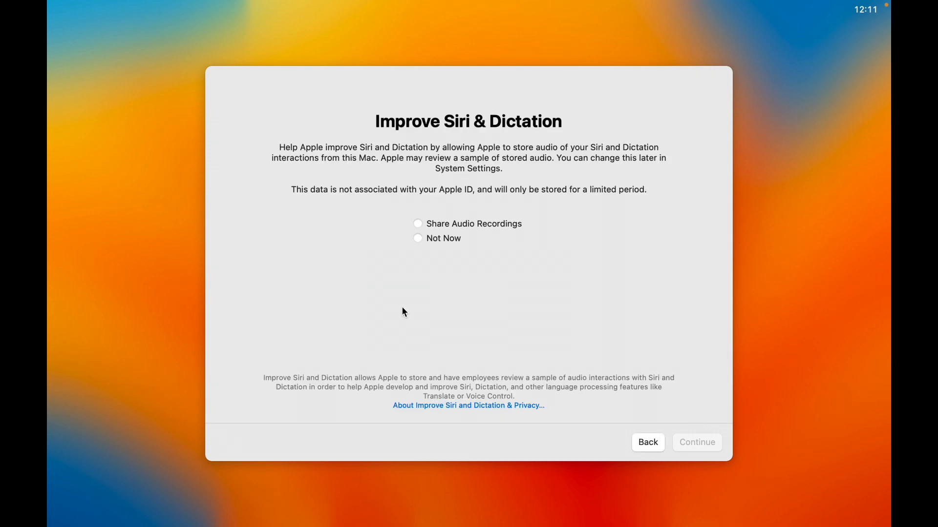
mouse_move(424, 211)
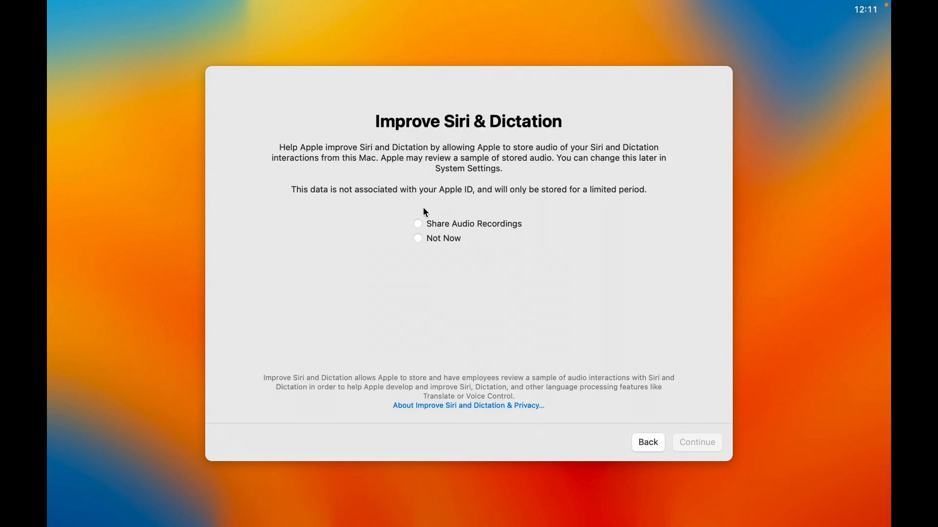
left_click(418, 238)
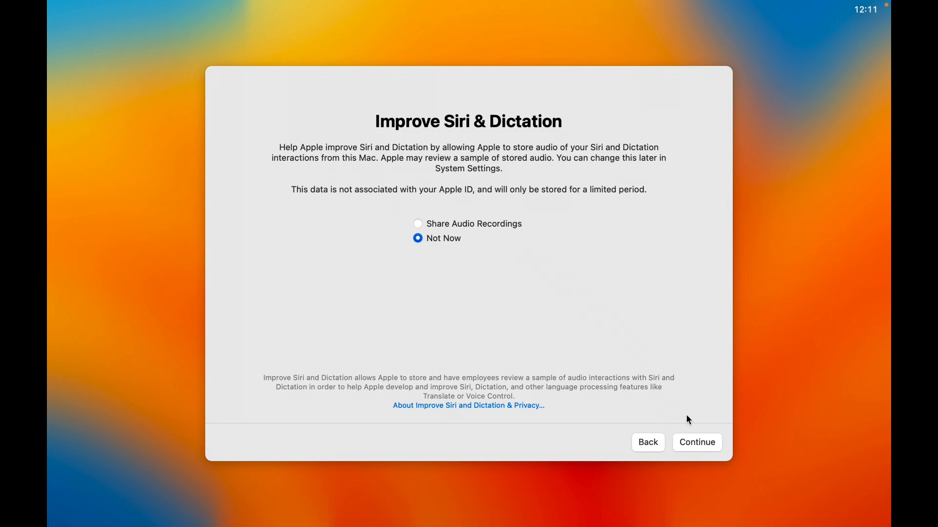
left_click(696, 442)
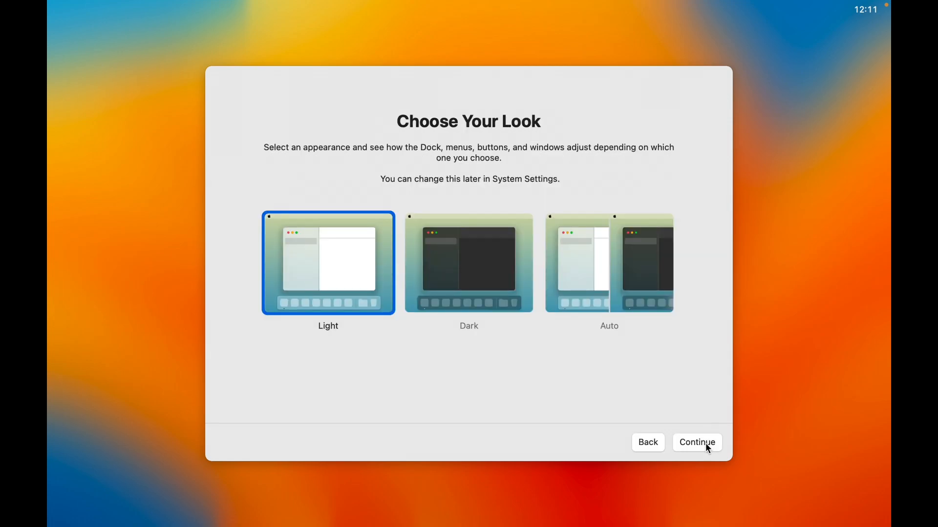
left_click(468, 264)
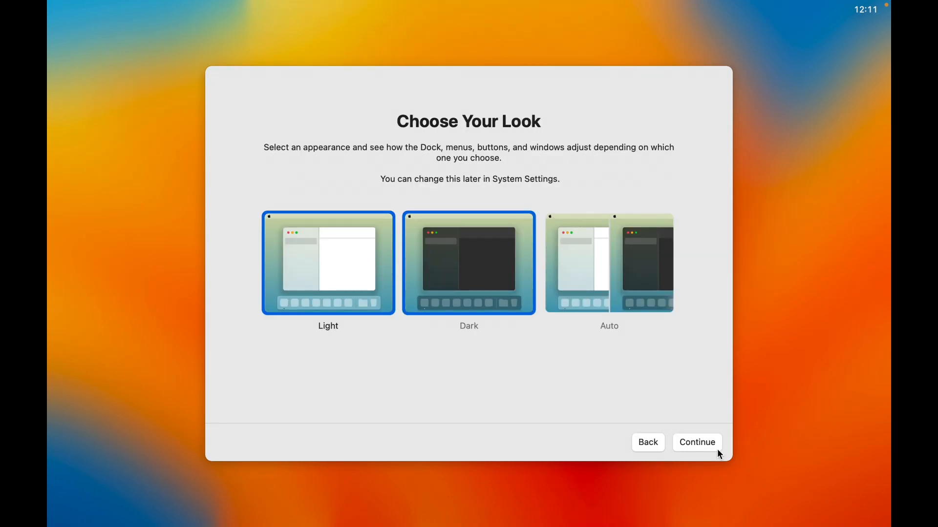
left_click(468, 263)
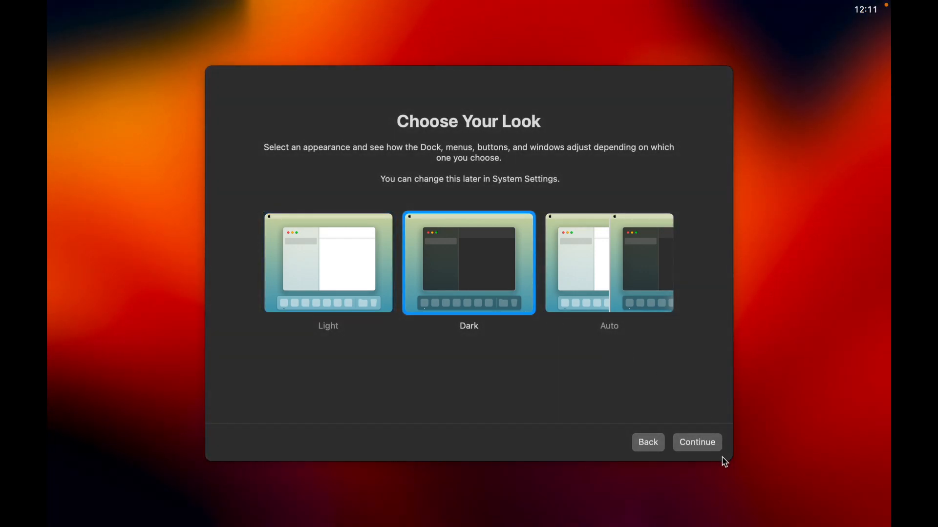
left_click(696, 441)
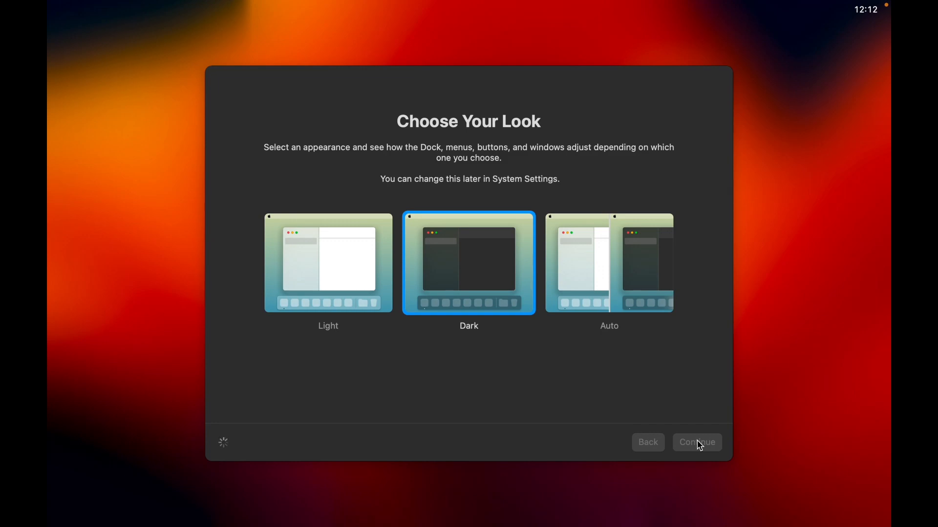
- Reach the desktop and open About This Mac: Apple M1 (Virtual), 4 GB, macOS Ventura 13.0
left_click(695, 442)
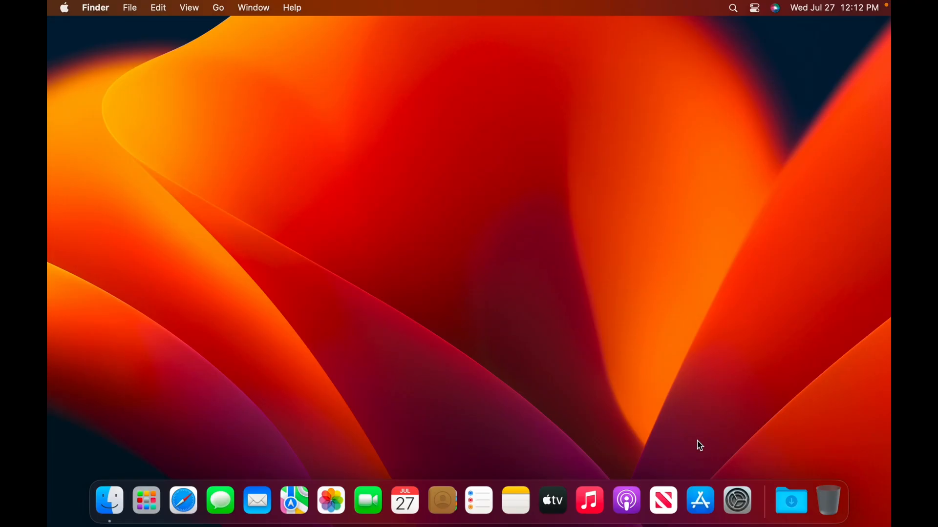
mouse_move(210, 141)
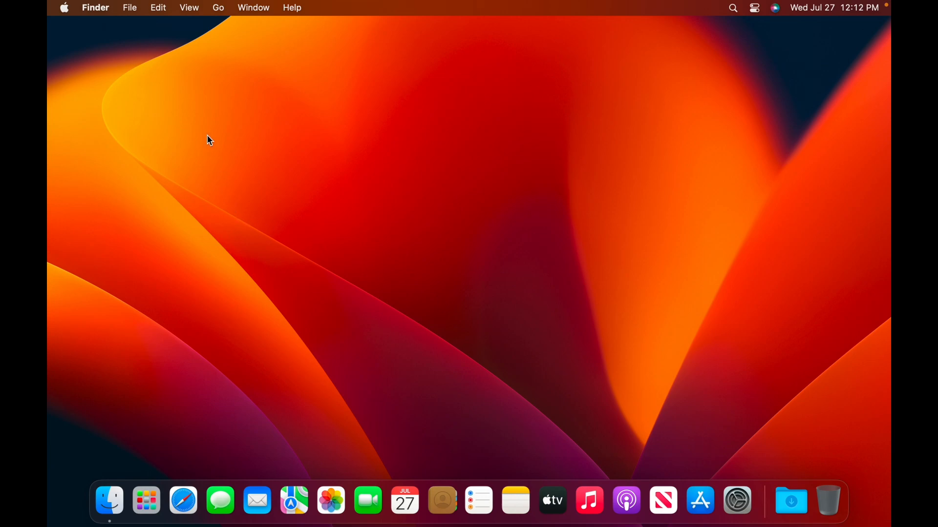
left_click(63, 7)
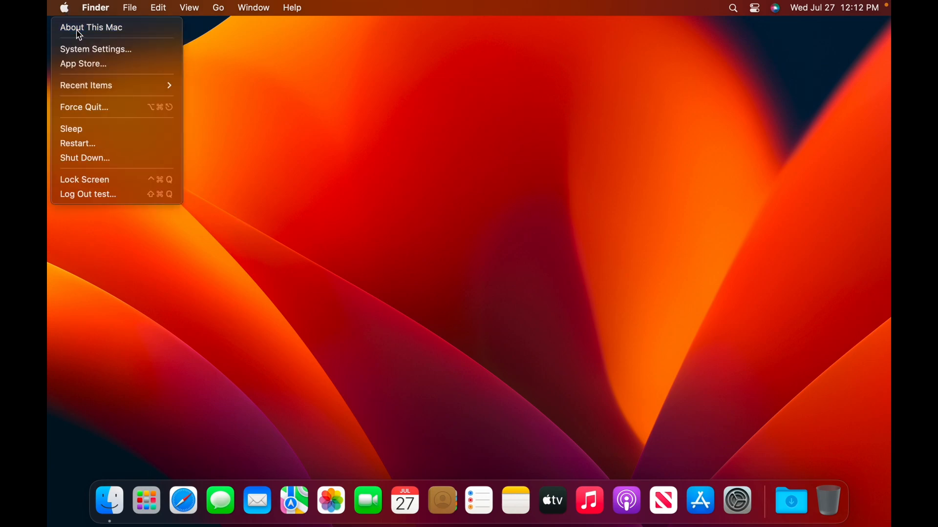
left_click(91, 27)
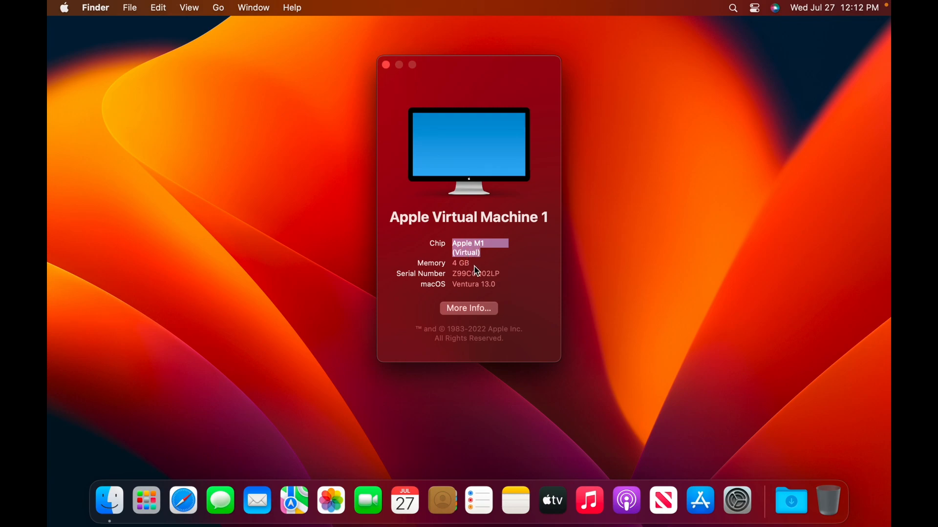
mouse_move(525, 216)
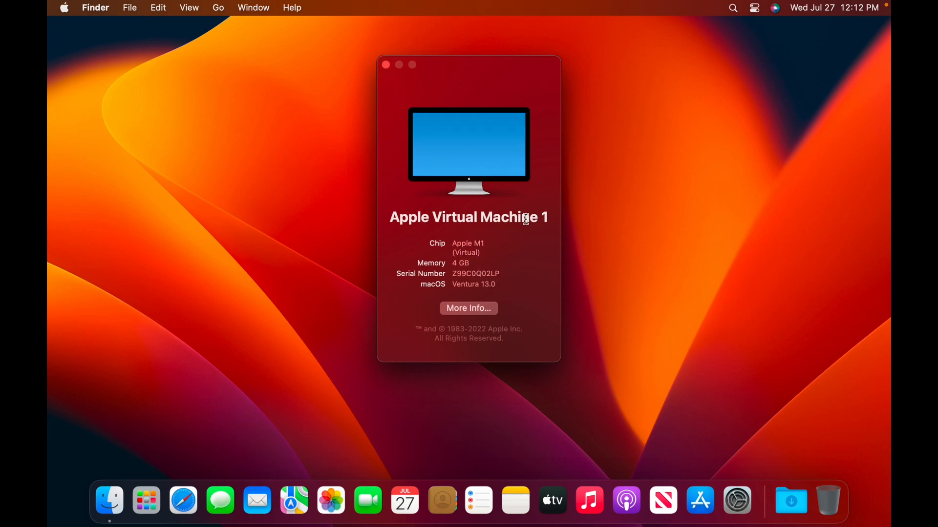
mouse_move(628, 80)
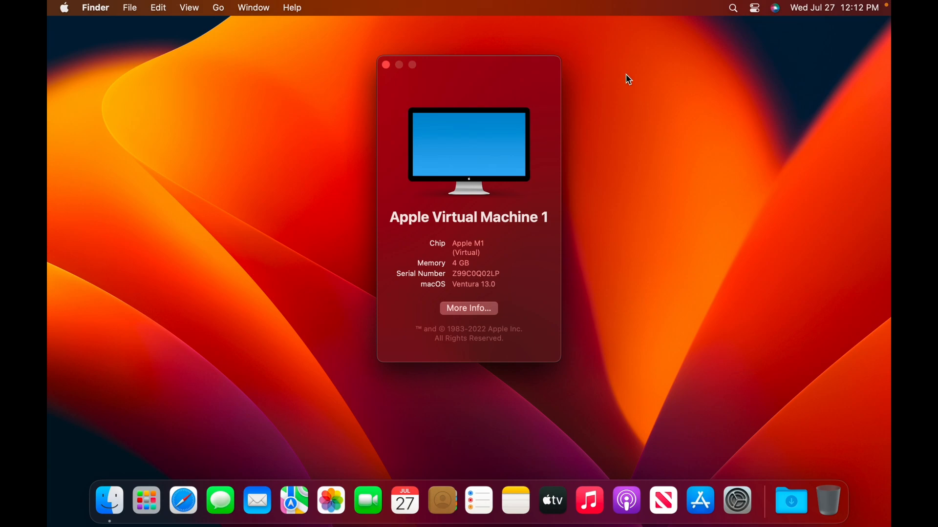
mouse_move(468, 308)
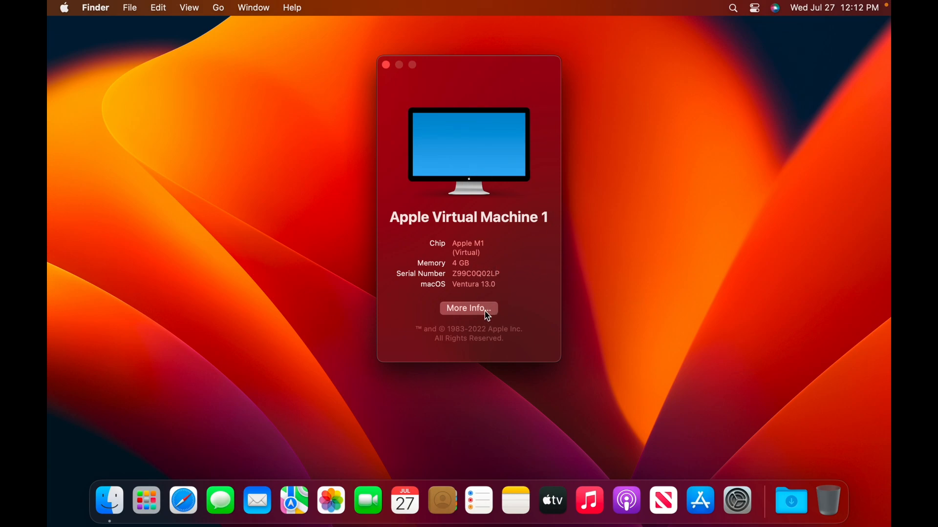
- View the detailed About information, then go back to General and scroll the sidebar
left_click(469, 309)
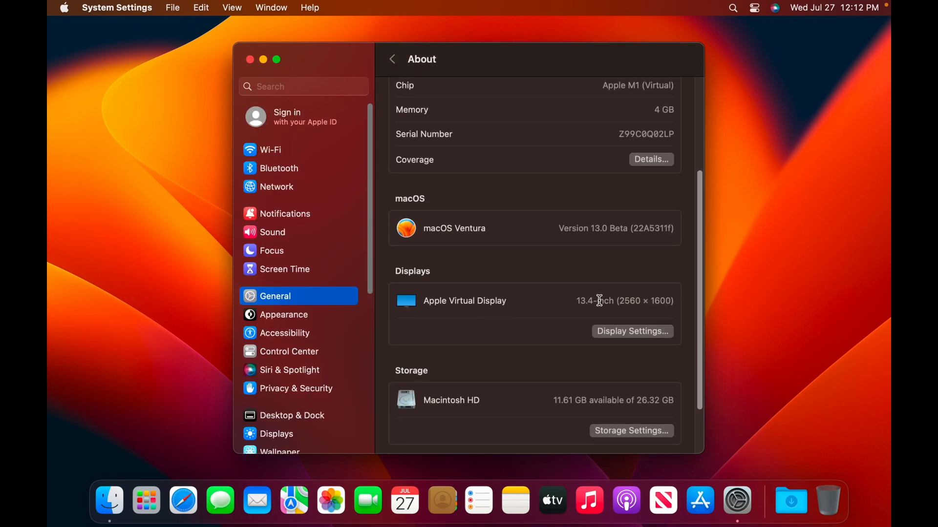
mouse_move(533, 234)
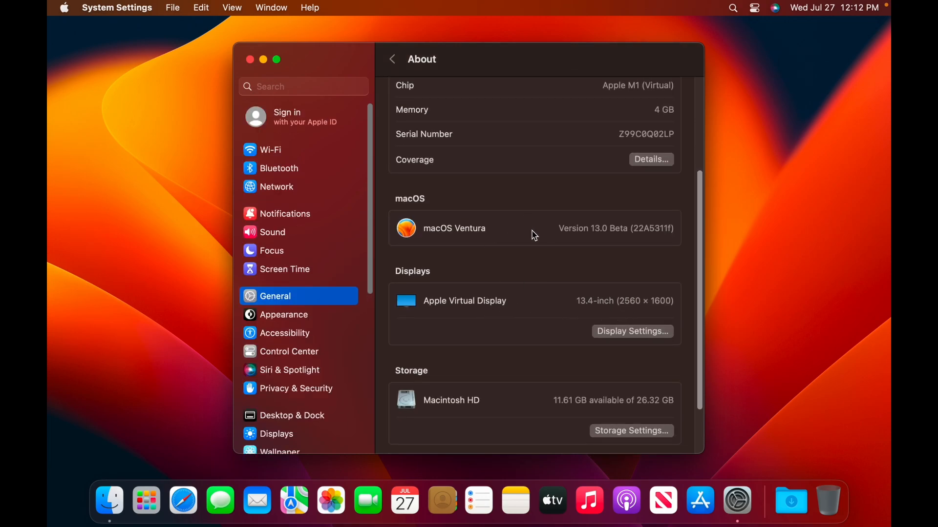
mouse_move(655, 298)
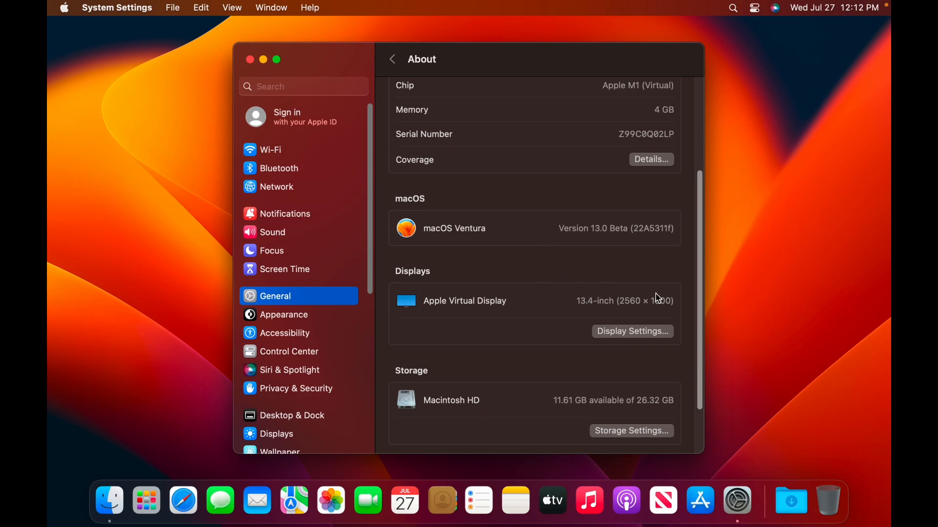
mouse_move(441, 313)
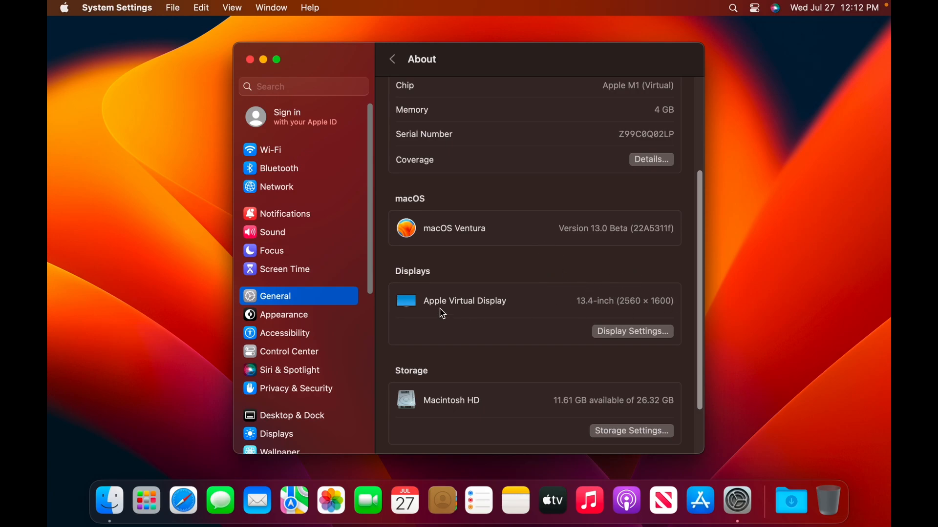
left_click(392, 58)
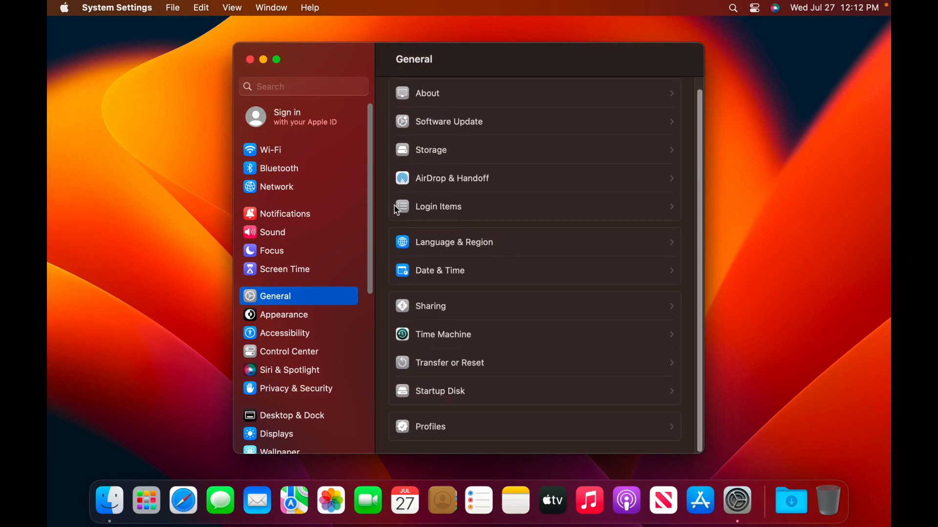
scroll("down", 3)
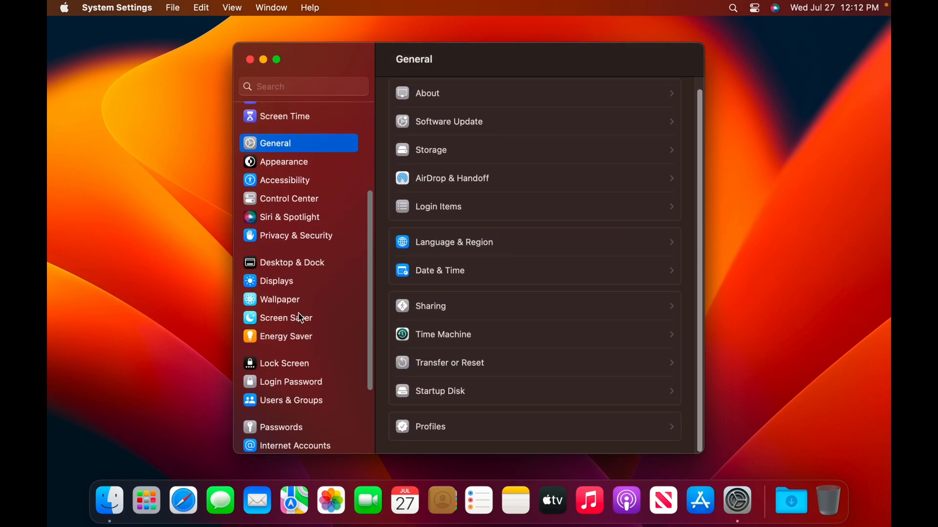
- Go to the Wallpaper settings and set the wallpaper to Monterey Graphic
left_click(283, 162)
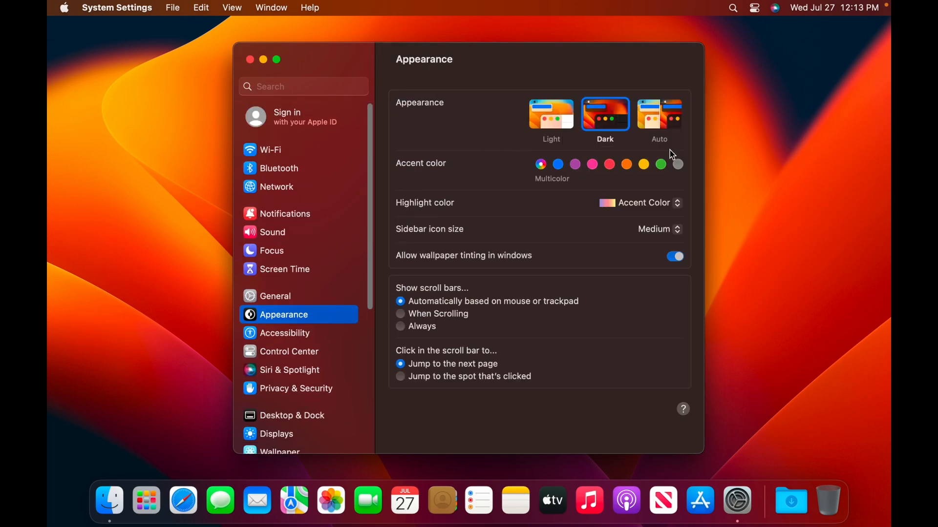
mouse_move(263, 340)
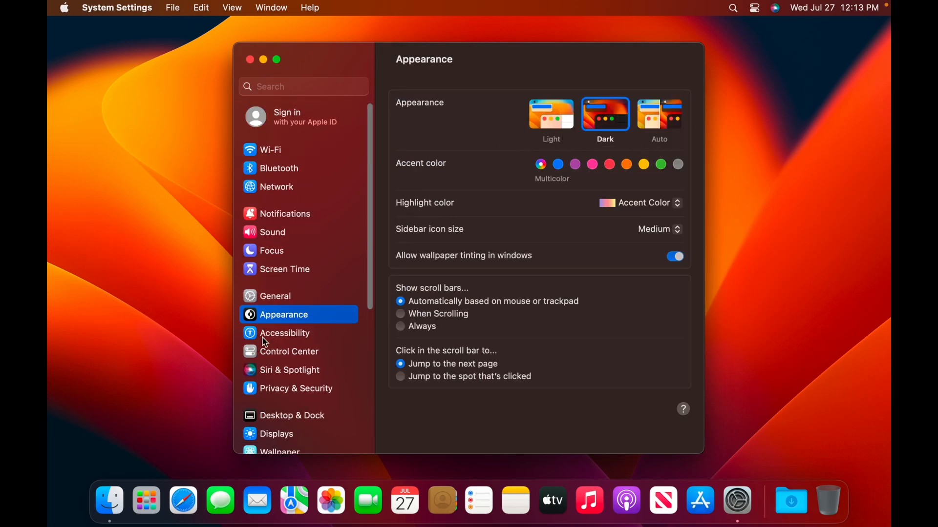
scroll("down", 3)
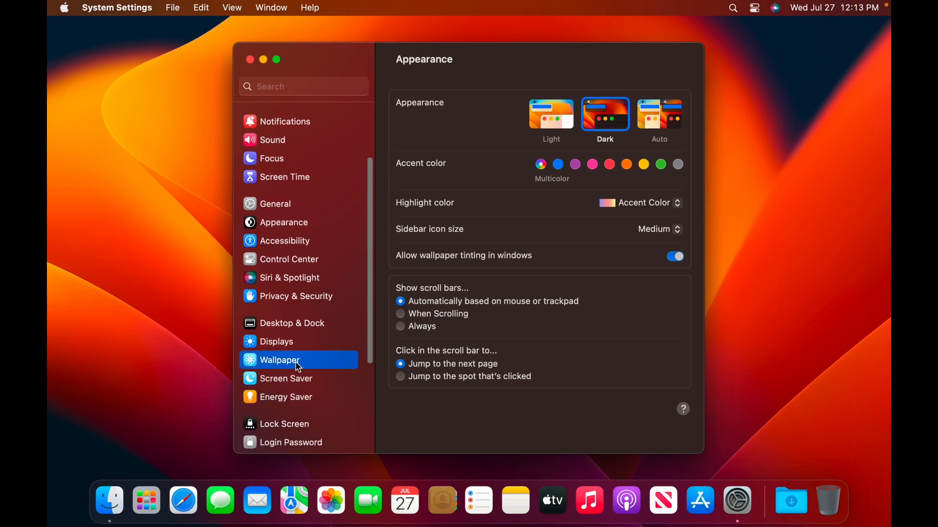
left_click(279, 360)
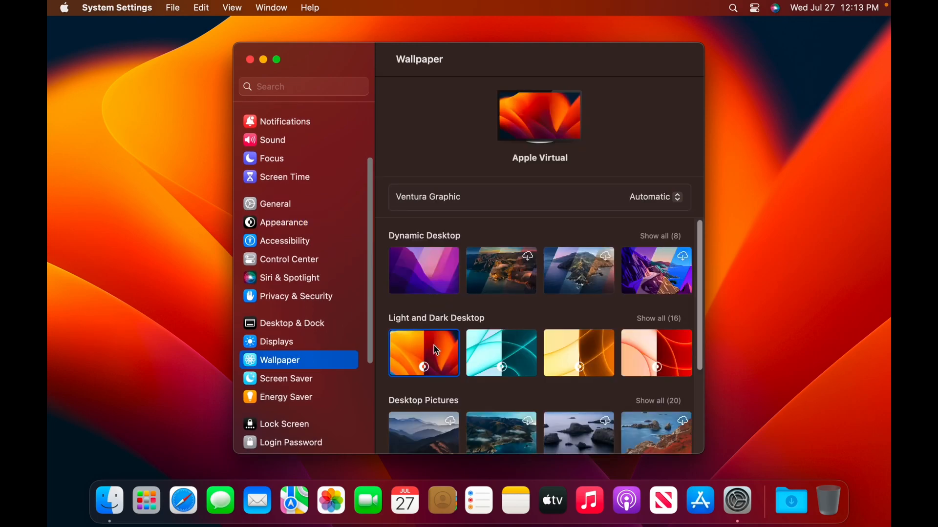
scroll("down", 3)
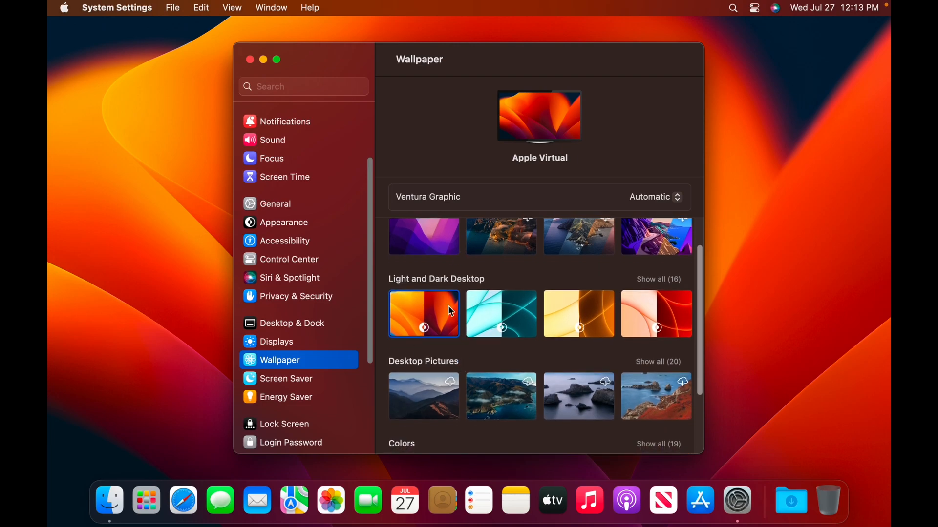
scroll("down", 3)
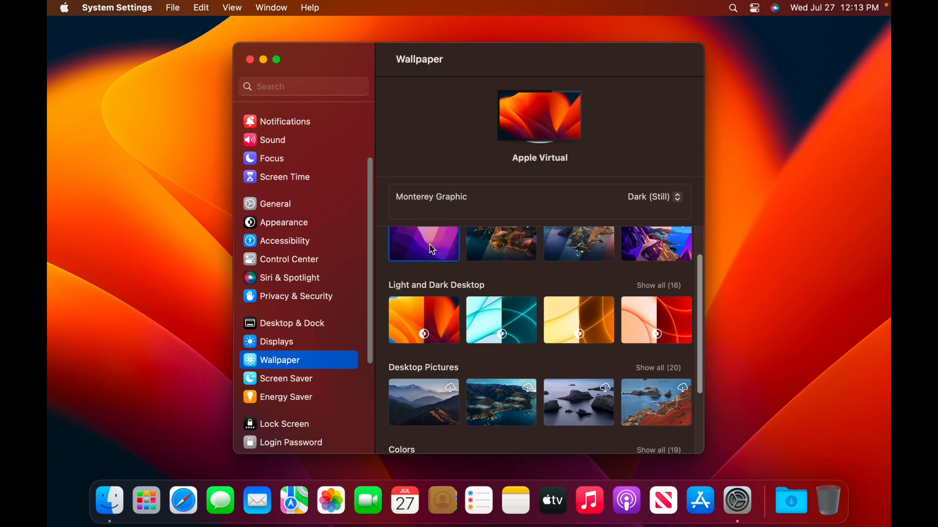
left_click(424, 250)
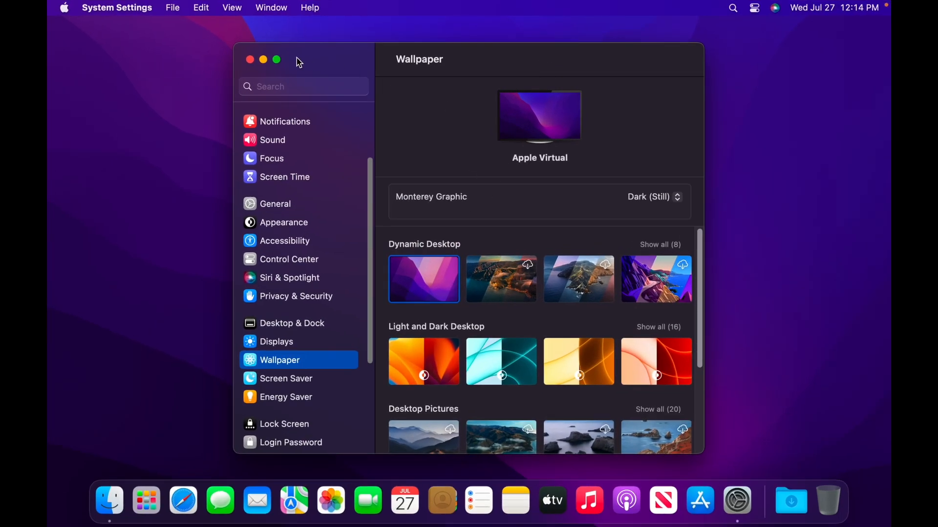
- Check About This Mac, then switch the wallpaper back to Ventura Graphic
left_click(64, 7)
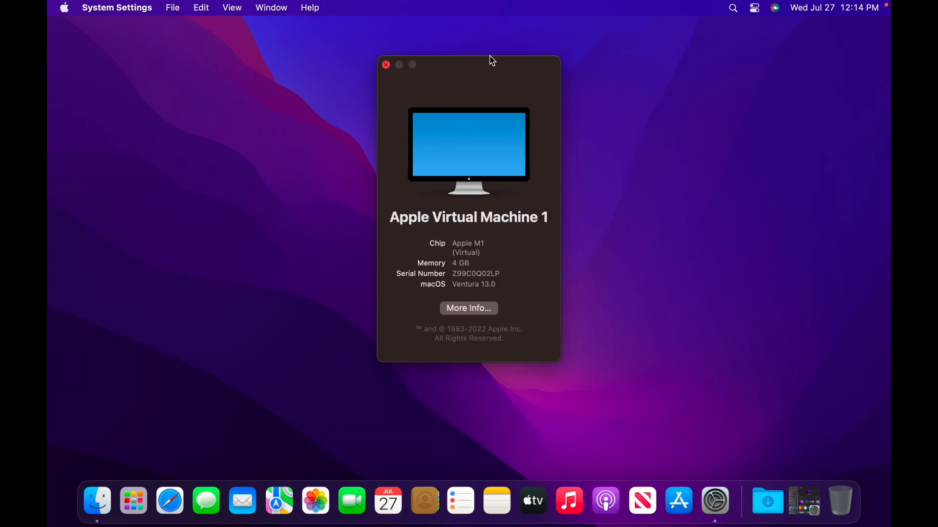
mouse_move(473, 360)
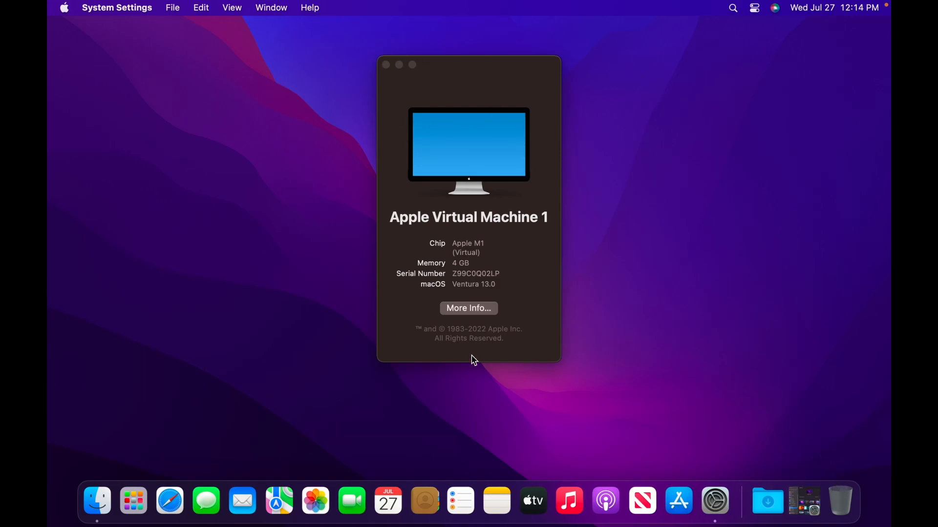
left_click(384, 64)
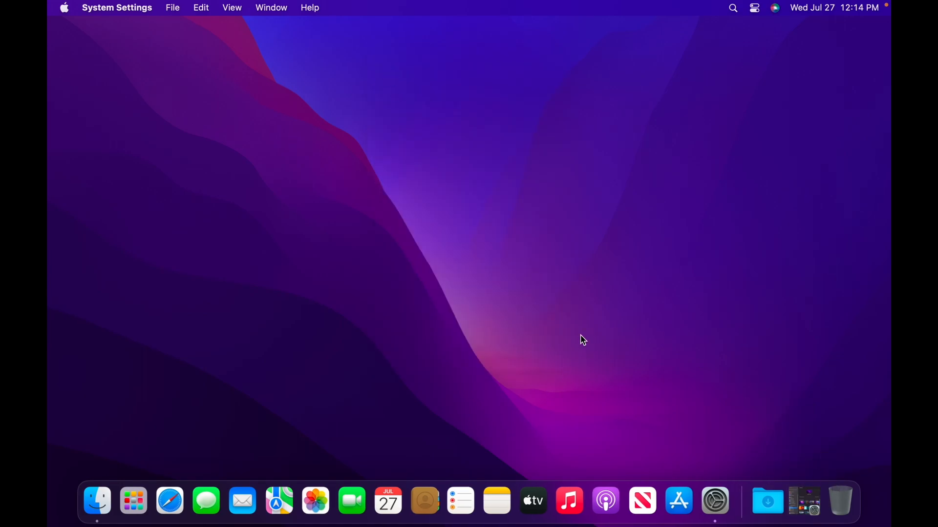
mouse_move(503, 218)
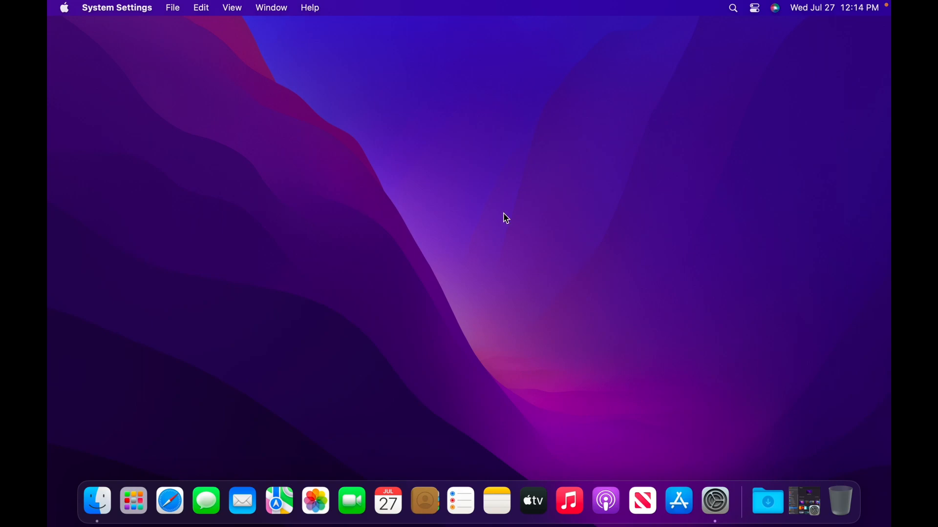
mouse_move(800, 484)
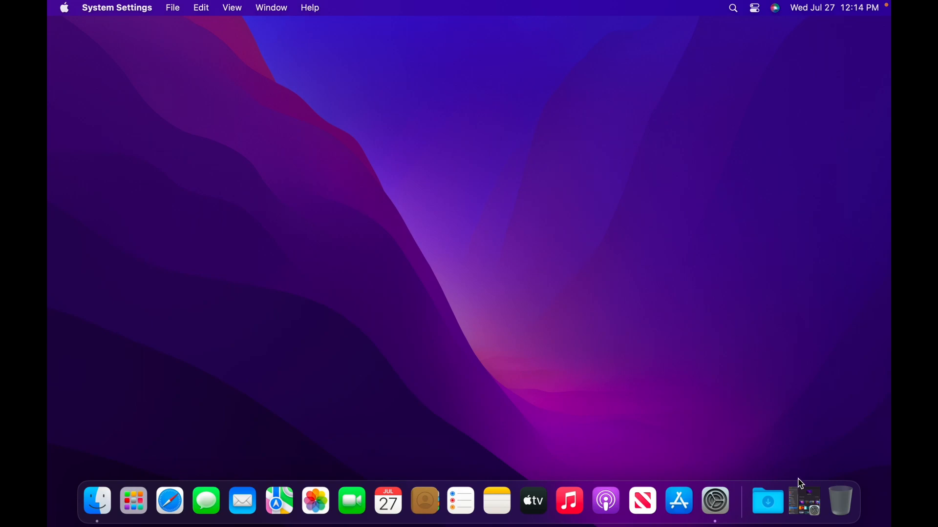
left_click(714, 500)
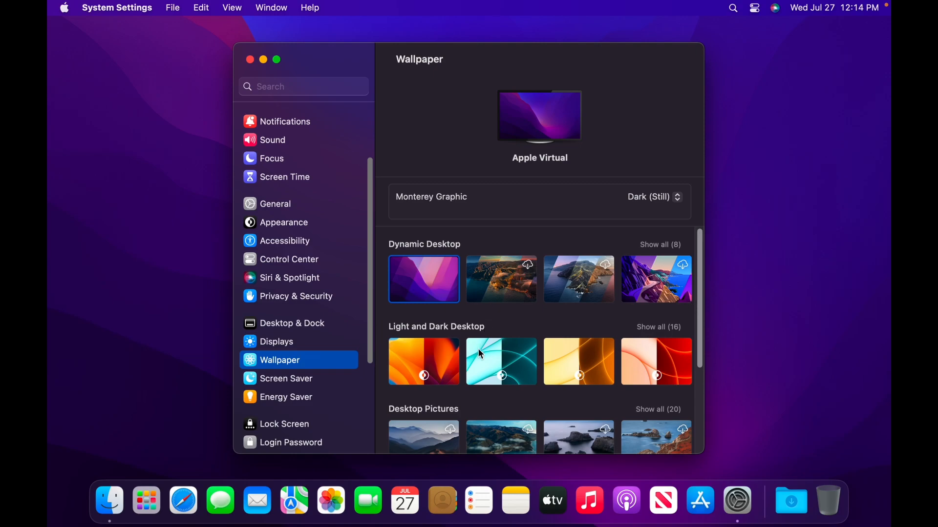
left_click(423, 362)
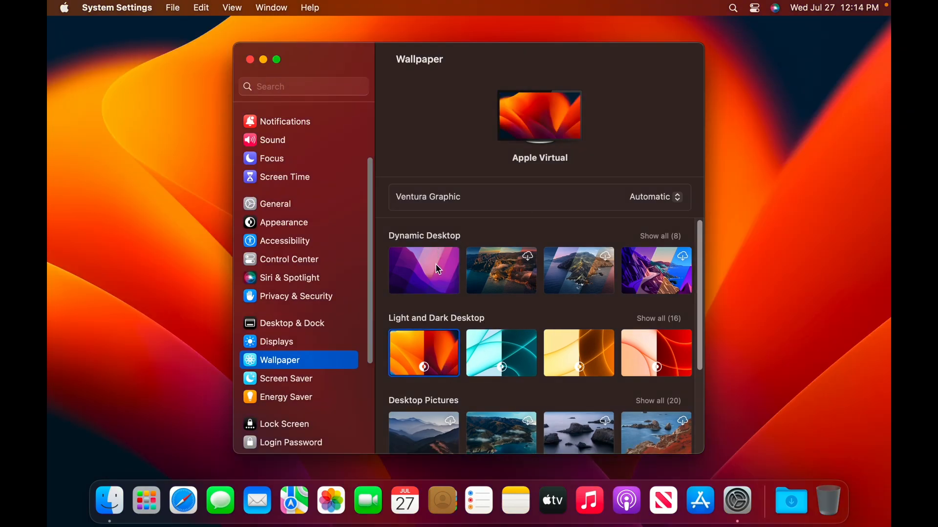
mouse_move(287, 344)
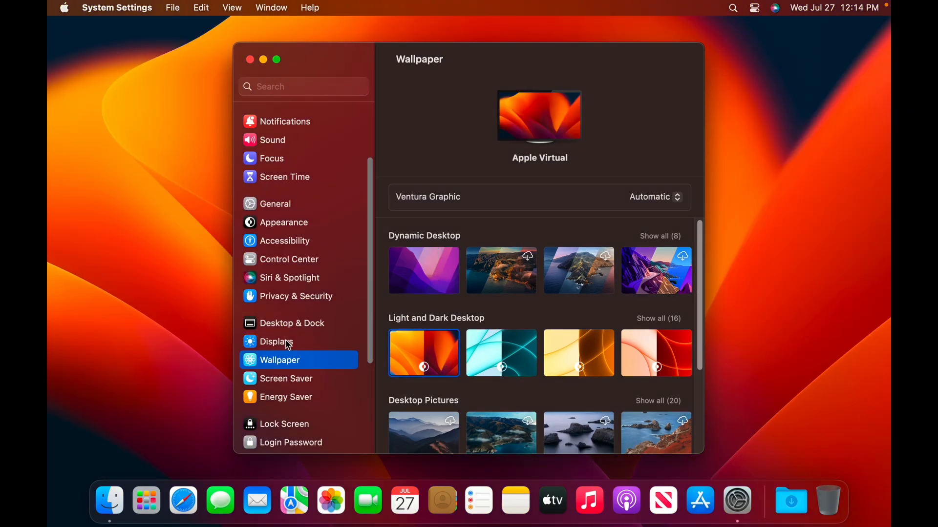
- Look over the Displays and Desktop & Dock settings, then return to General
left_click(276, 341)
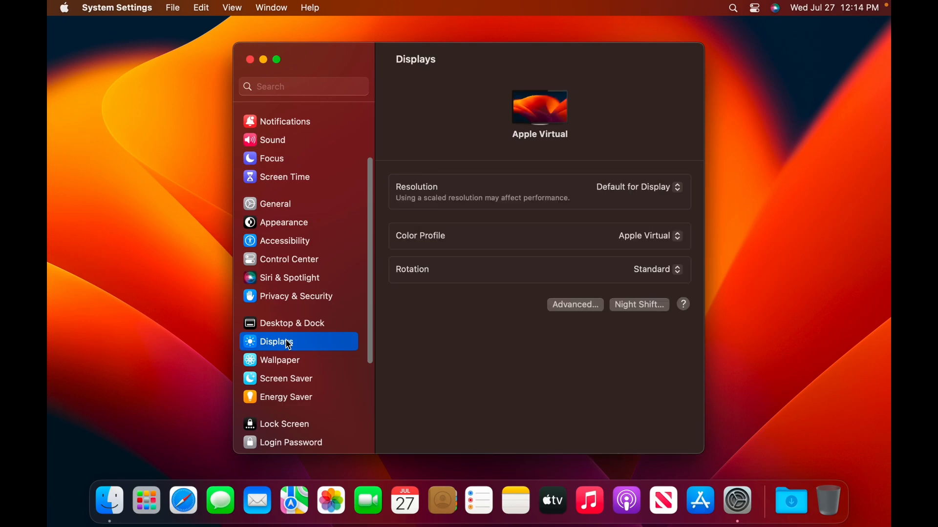
left_click(292, 323)
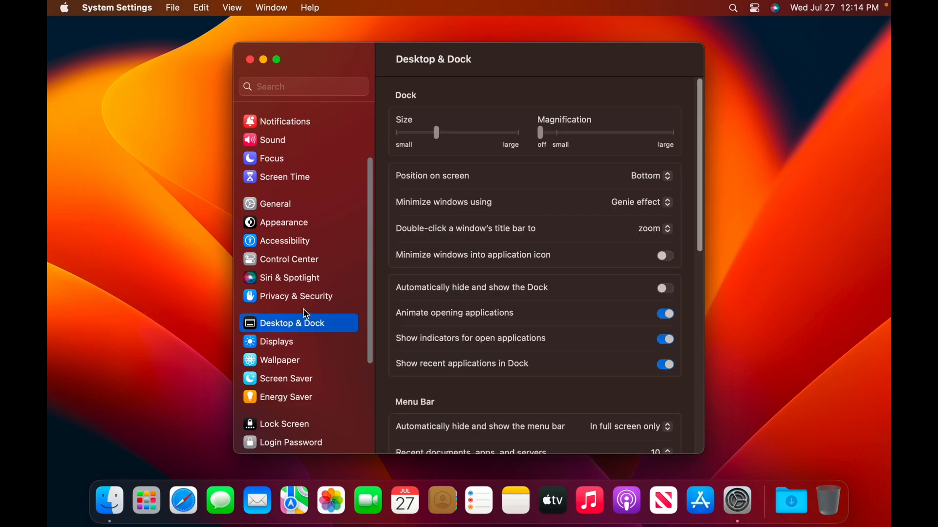
left_click(275, 204)
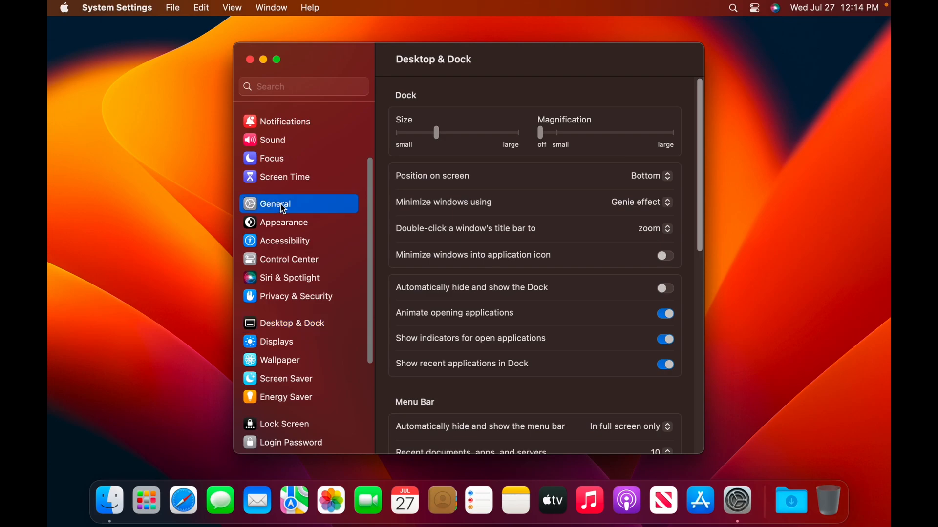
- Open Screen Saver settings and scroll through the thumbnails, with Monterey selected
left_click(274, 204)
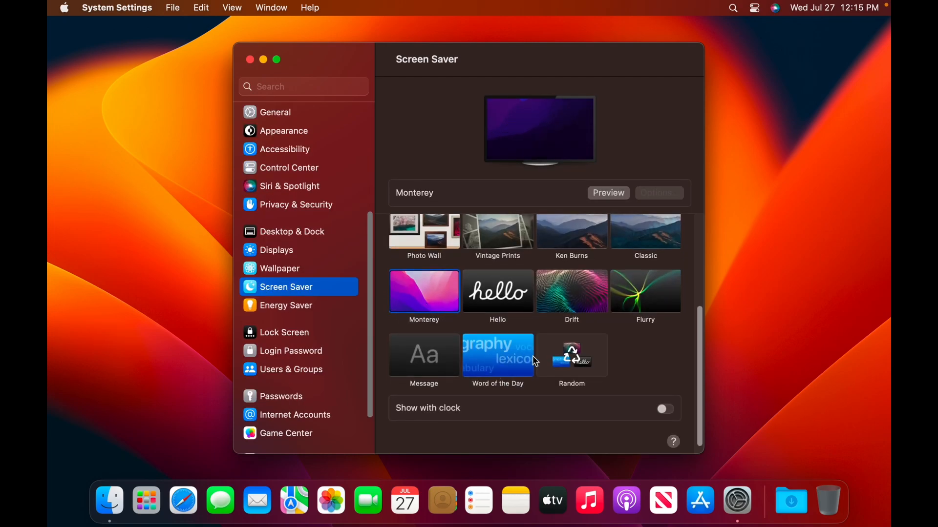
scroll("up", 3)
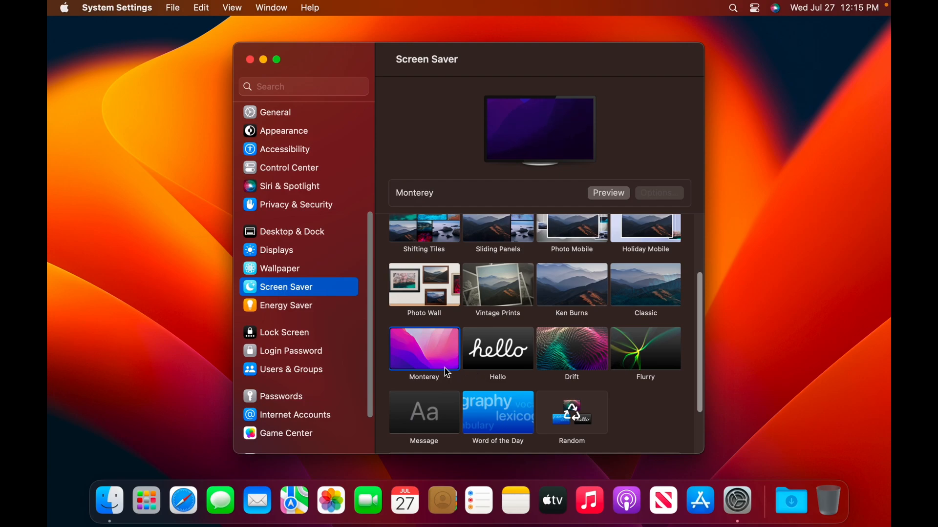
scroll("up", 3)
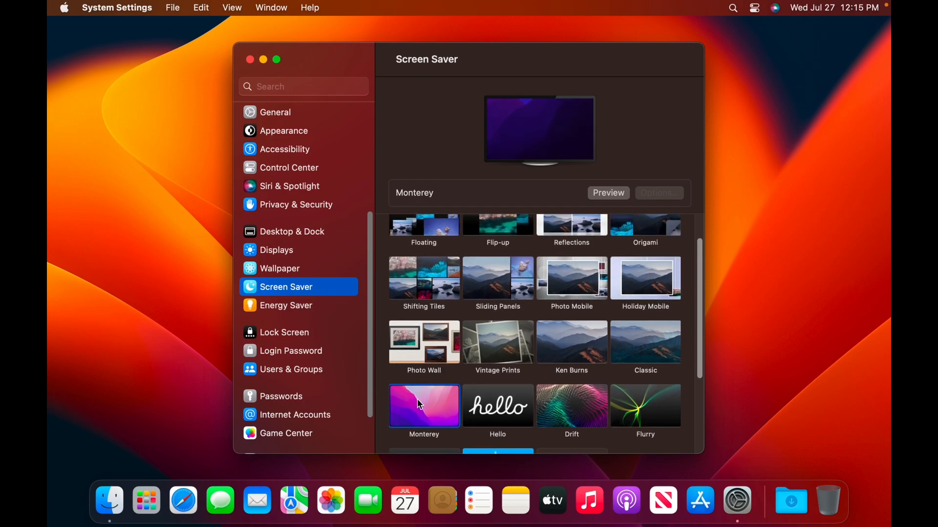
mouse_move(442, 400)
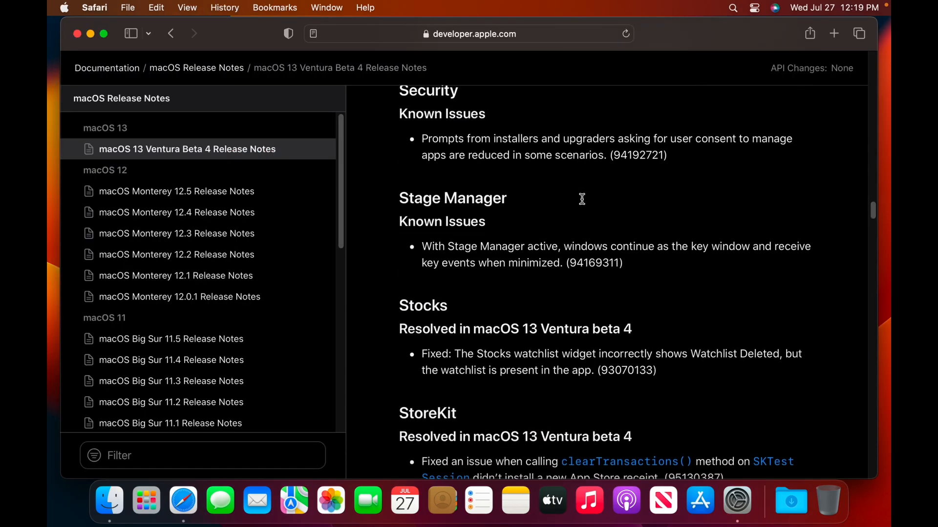
- Turn on Stage Manager from Control Center and bring System Settings' Keyboard pane forward
scroll("down", 3)
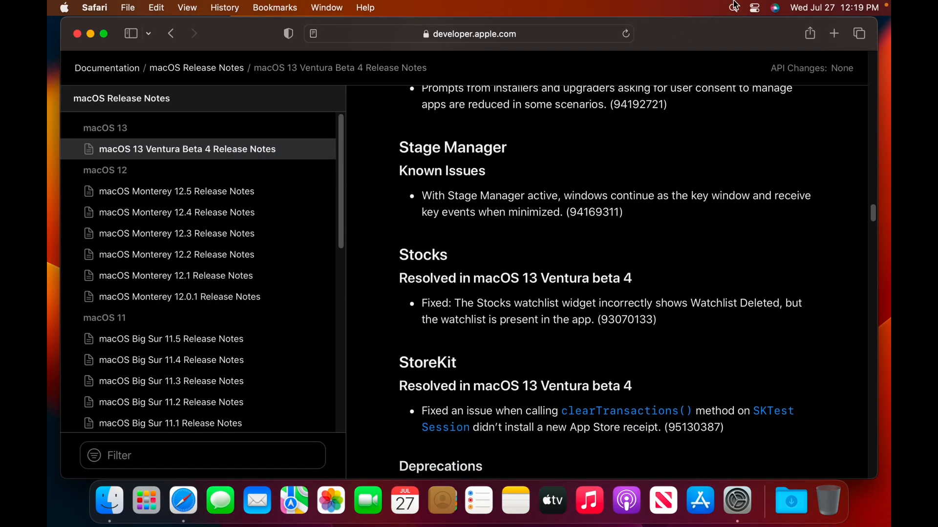
left_click(754, 7)
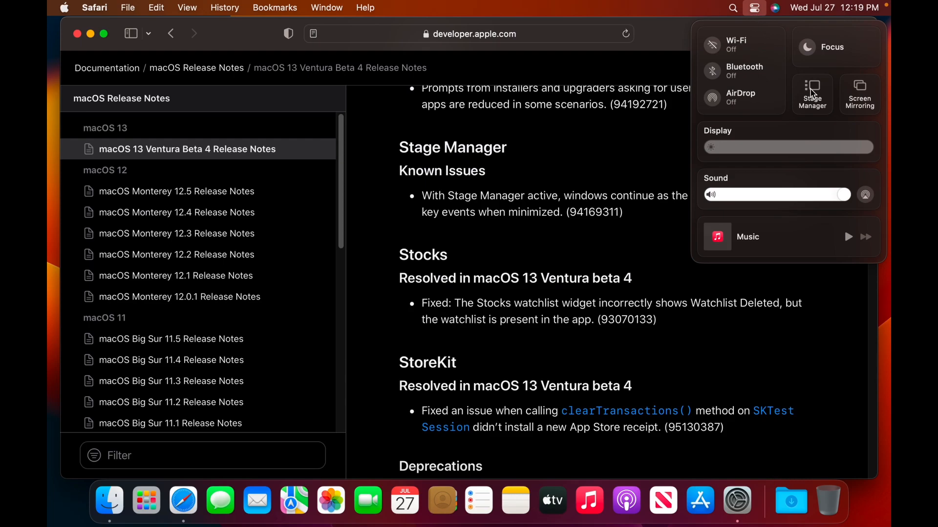
left_click(812, 94)
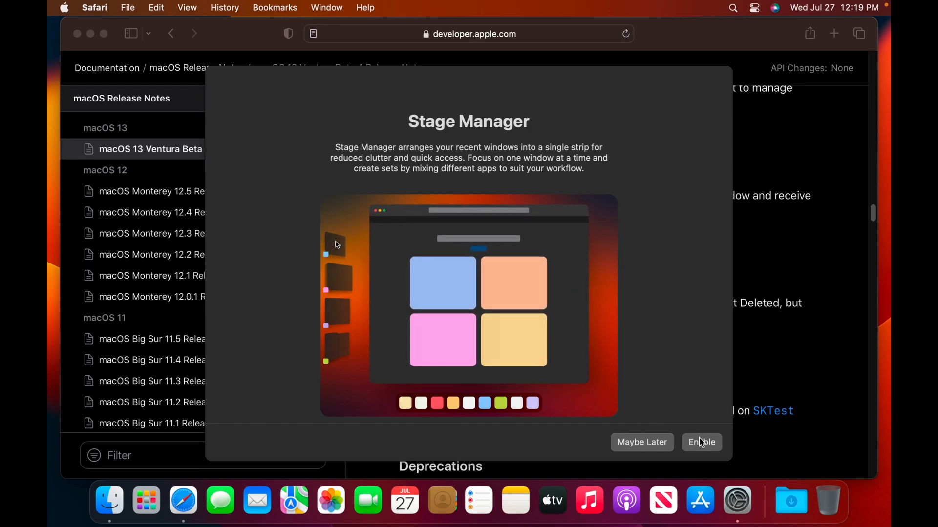
left_click(700, 442)
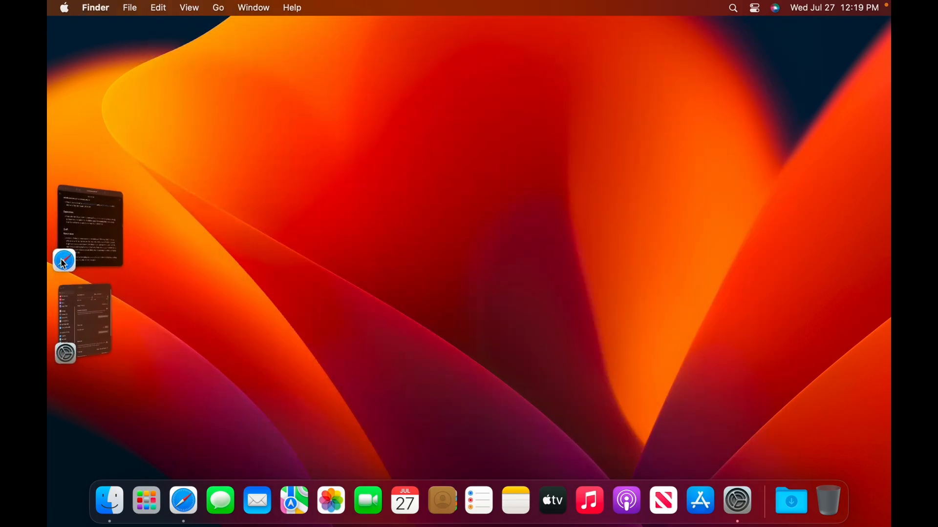
left_click(65, 352)
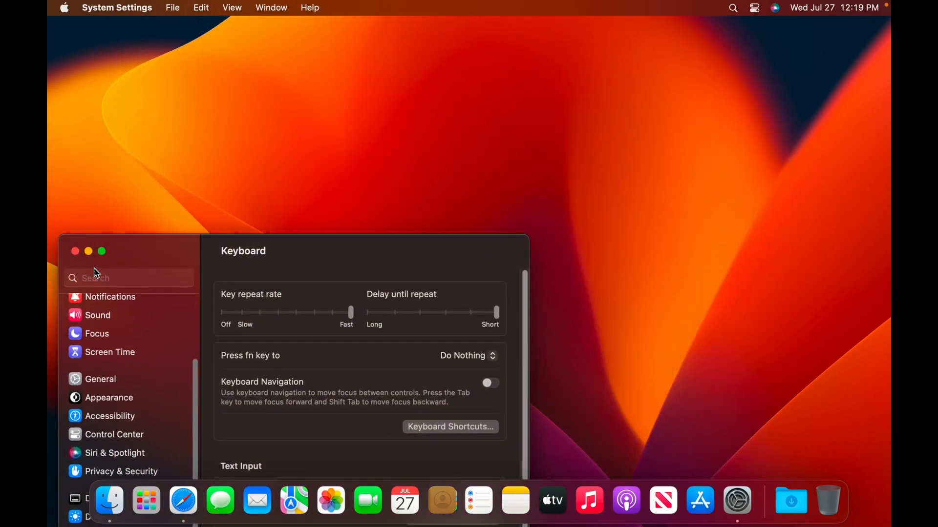
- Download Geekbench 5 from geekbench.com in Safari and open it from the Downloads list
left_click(183, 501)
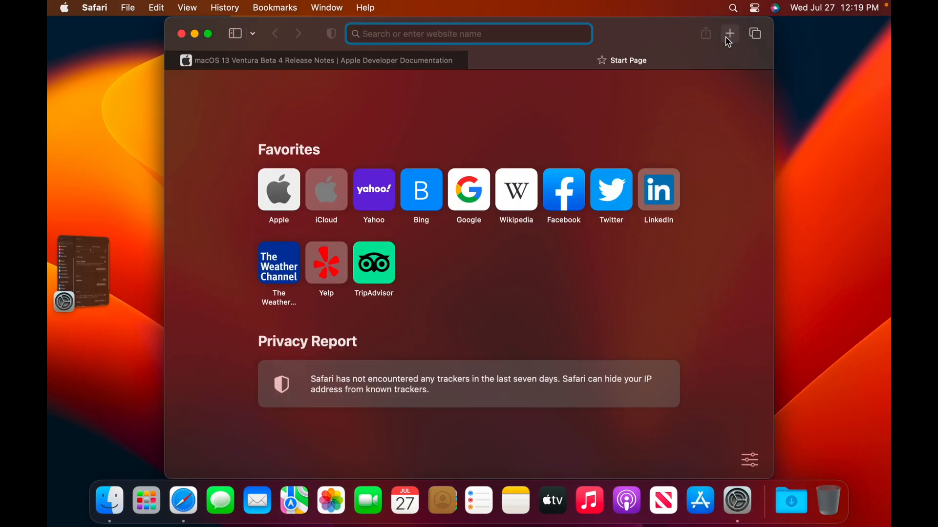
type("browser")
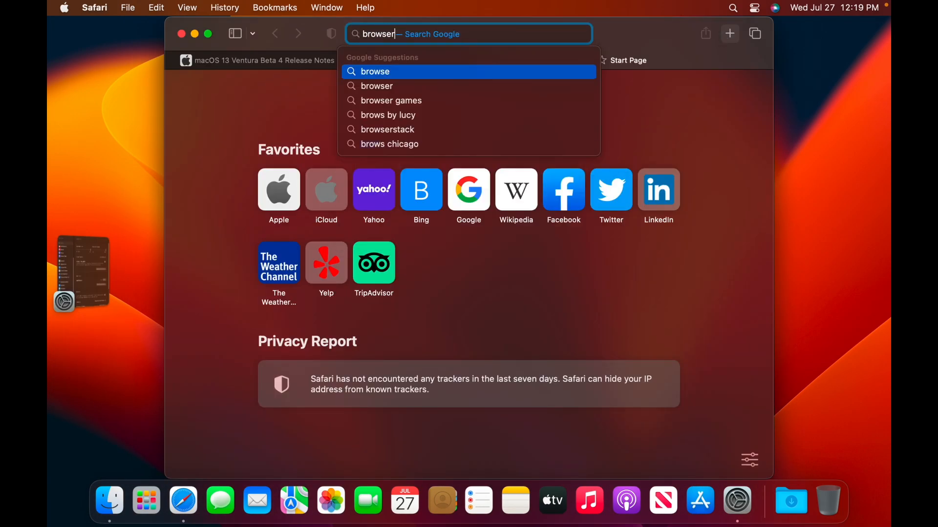
type(".geekbench.com")
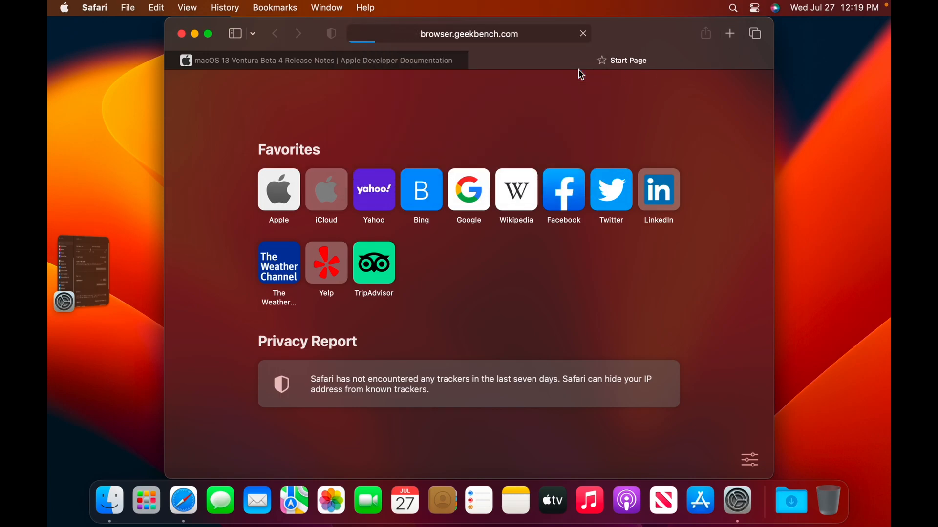
mouse_move(93, 19)
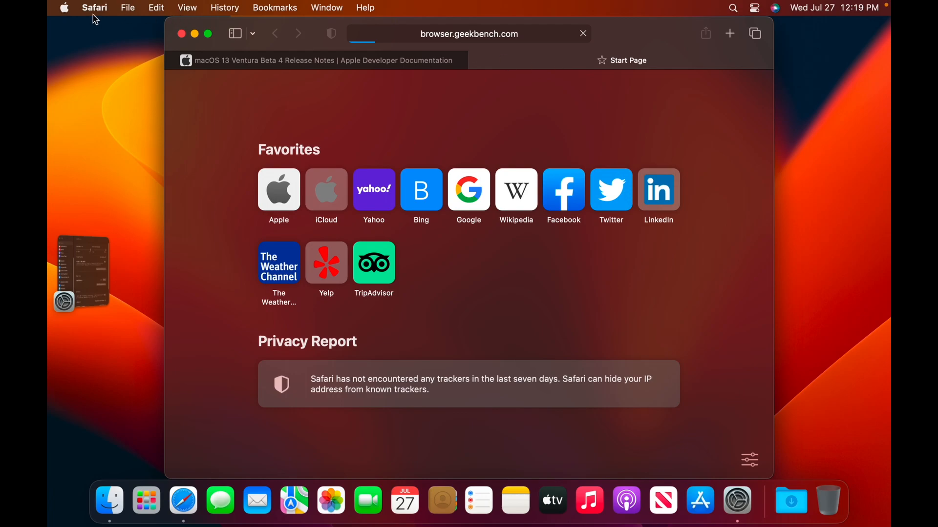
left_click(64, 7)
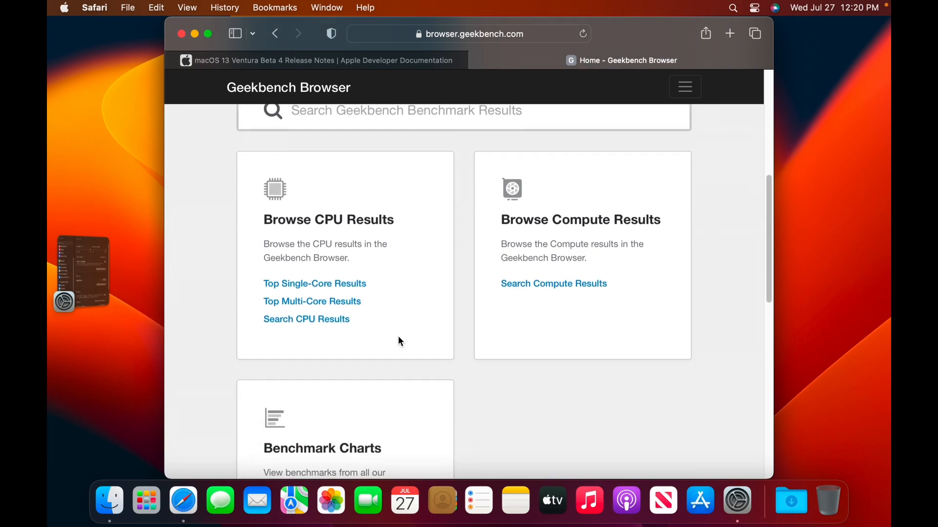
scroll("up", 3)
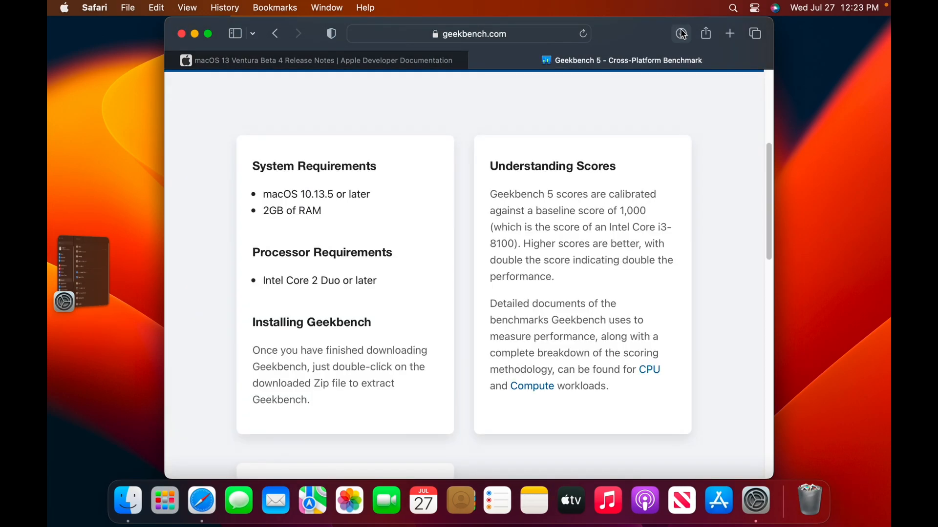
left_click(680, 34)
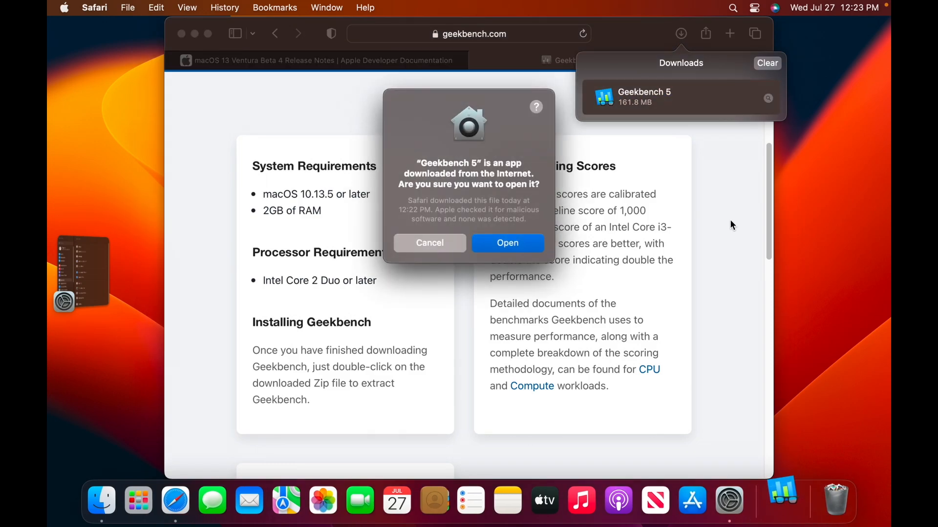
- Open Geekbench 5, postpone purchase, and run the CPU benchmark (1603 single, 5637 multi-core)
left_click(506, 243)
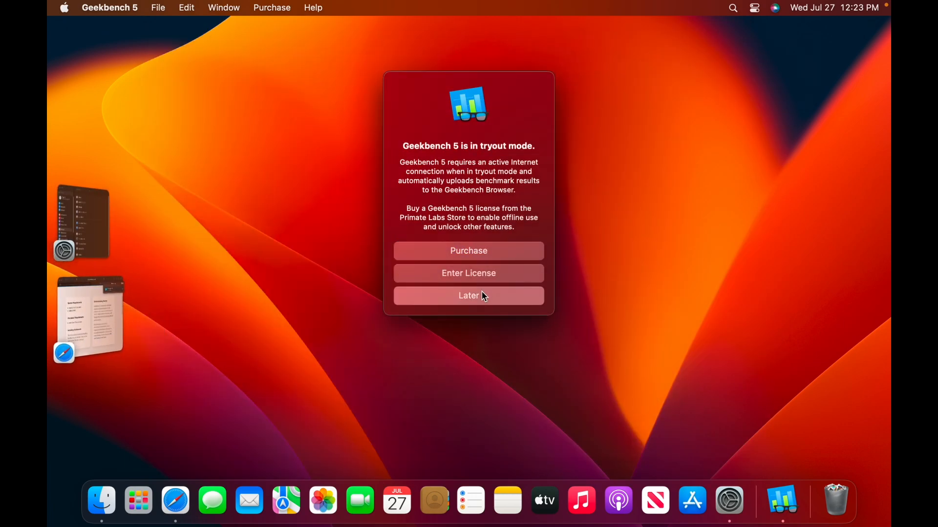
left_click(468, 296)
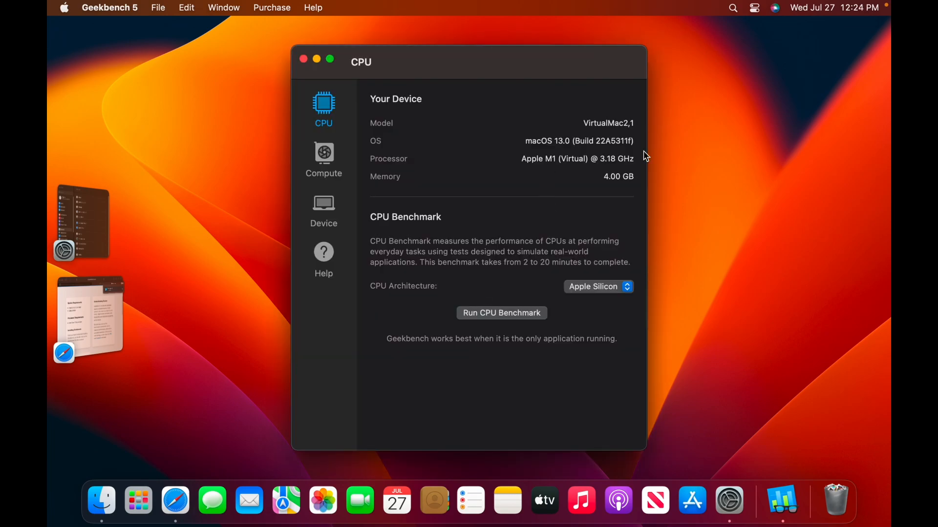
mouse_move(506, 317)
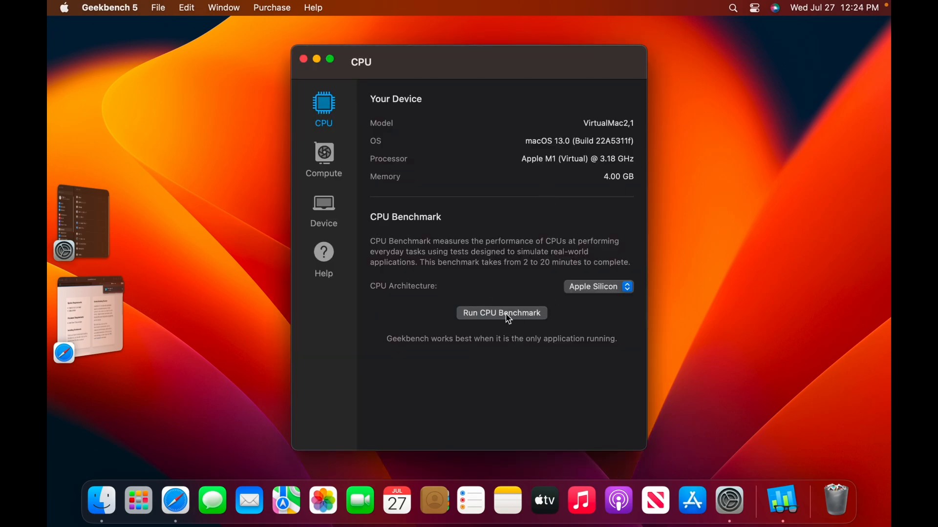
left_click(501, 312)
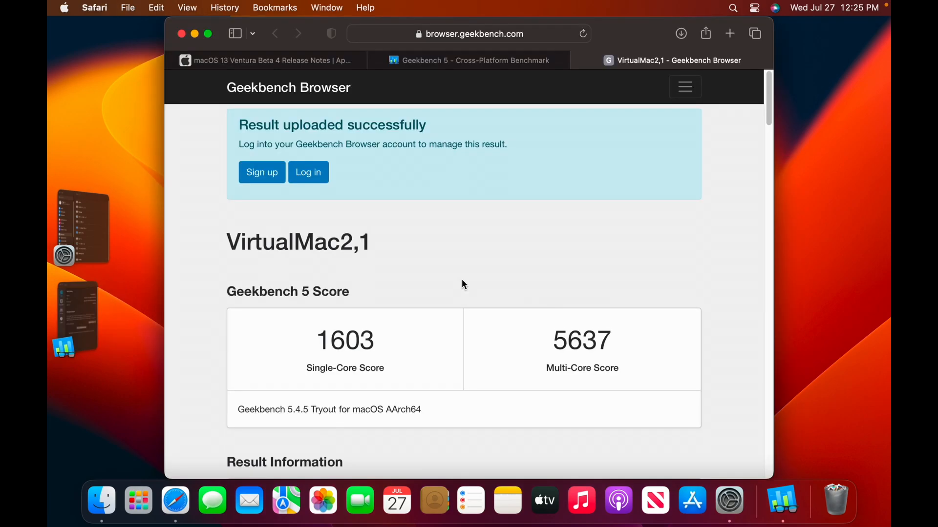
scroll("down", 3)
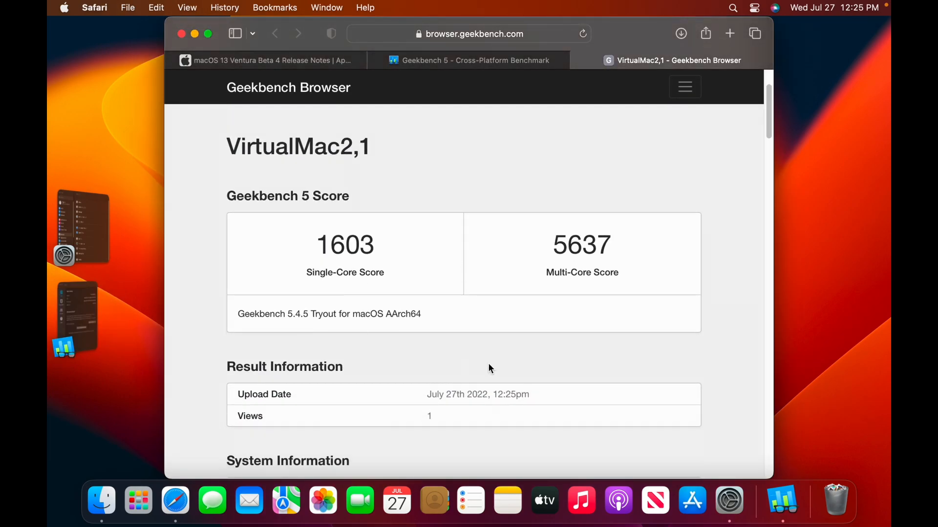
mouse_move(571, 290)
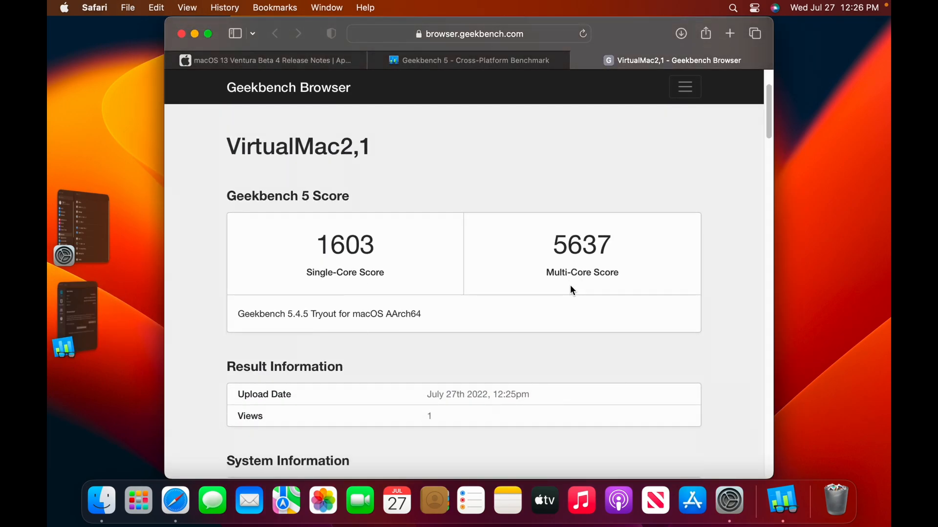
scroll("down", 3)
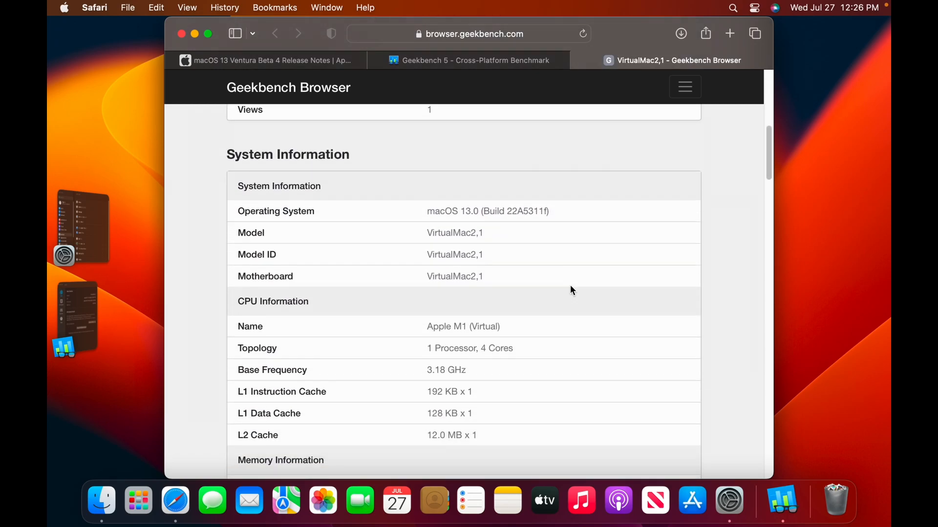
scroll("down", 3)
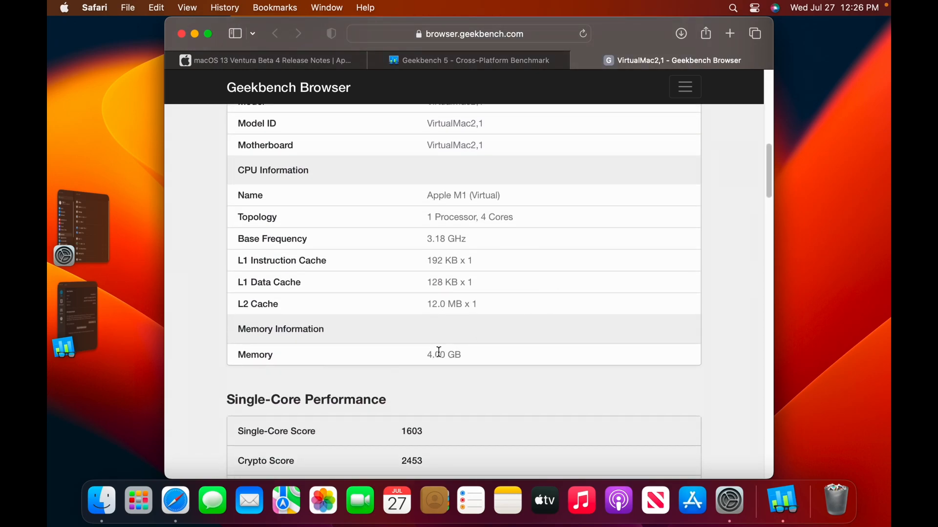
scroll("up", 3)
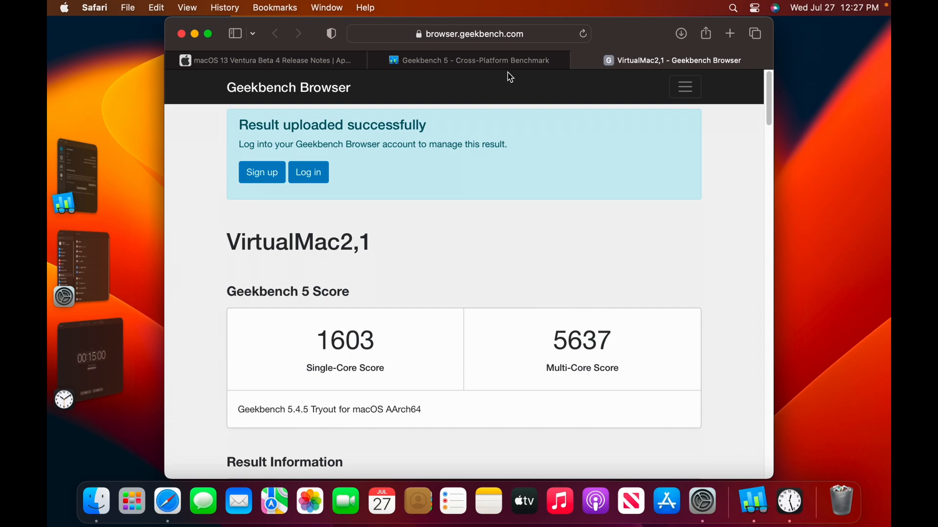
mouse_move(509, 125)
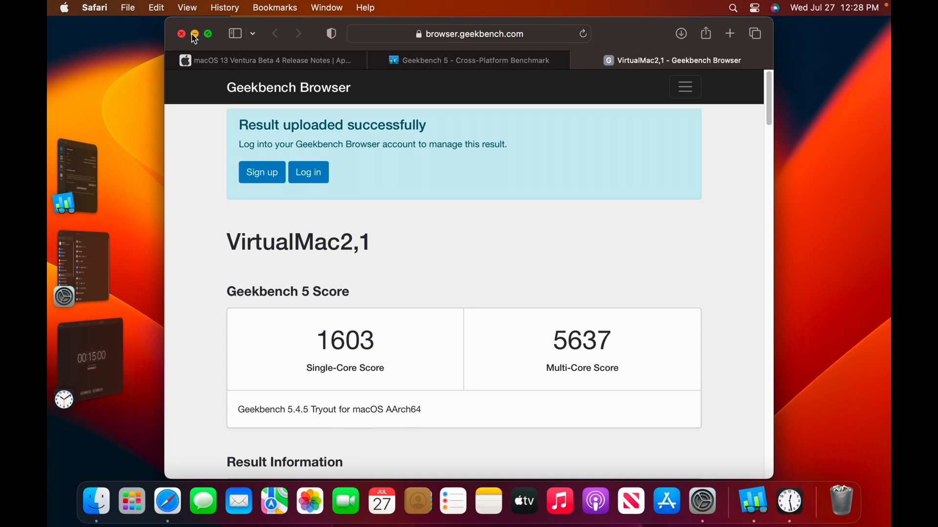
- Minimize the results window, then shut down the macOS VM from the Apple menu
left_click(194, 34)
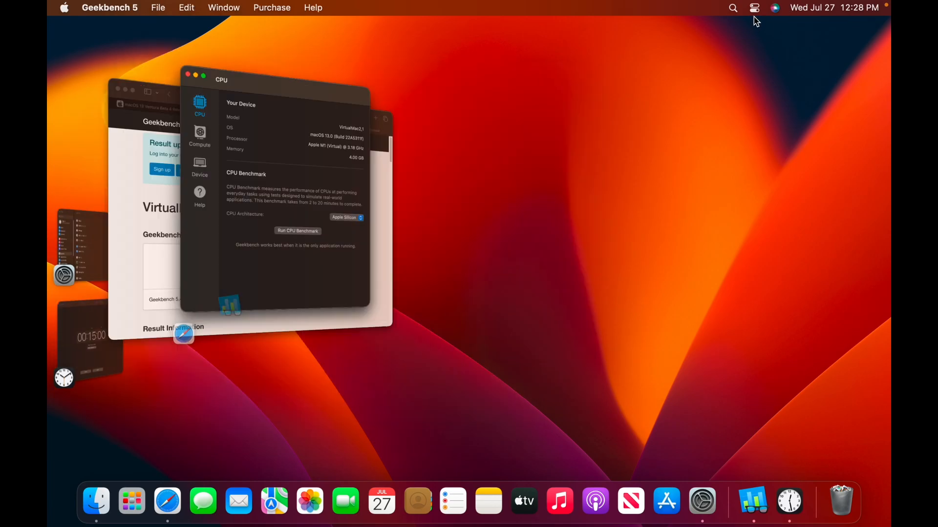
left_click(754, 7)
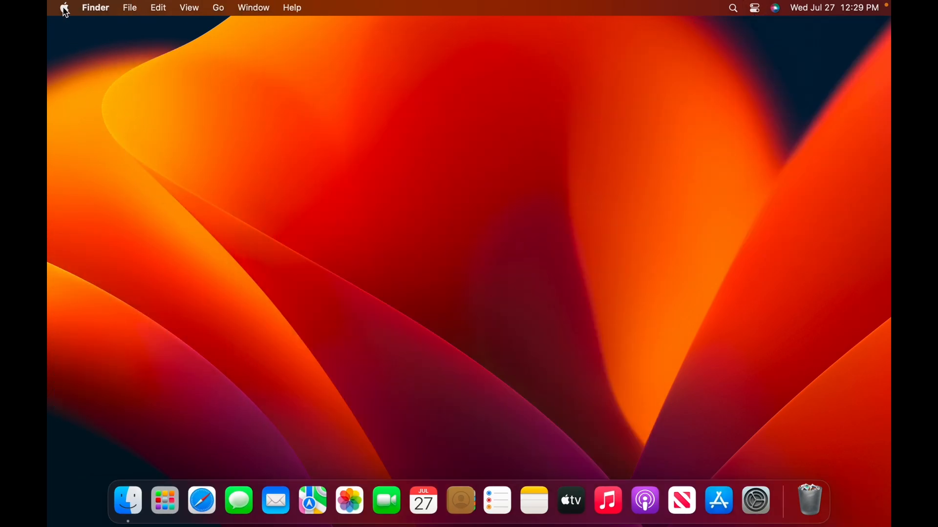
left_click(64, 7)
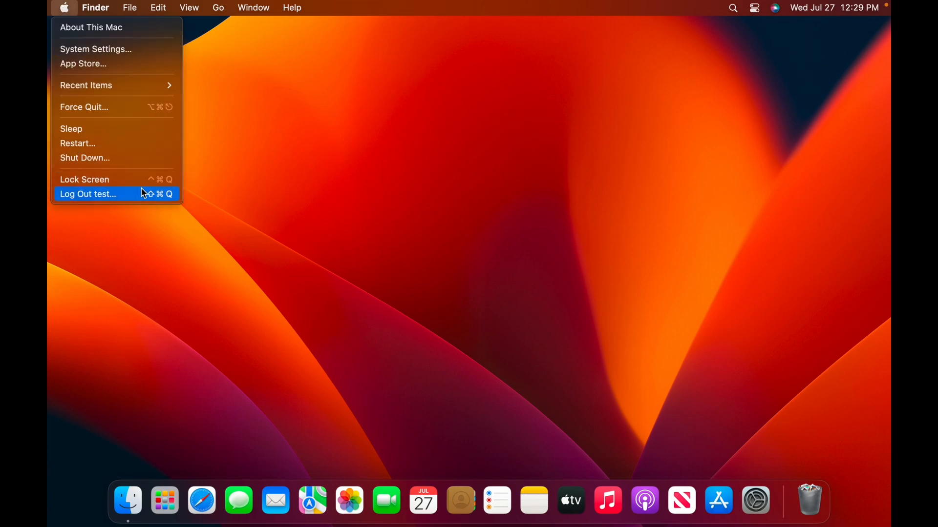
mouse_move(117, 157)
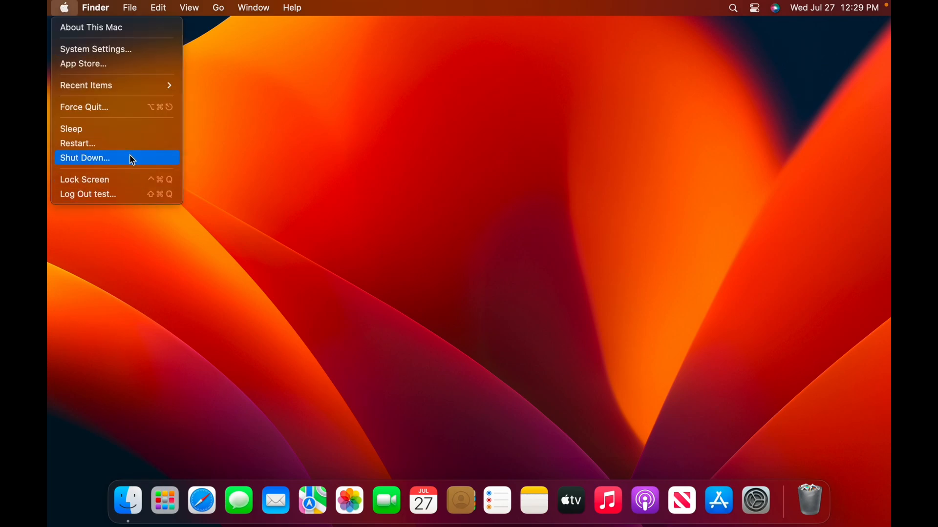
left_click(85, 157)
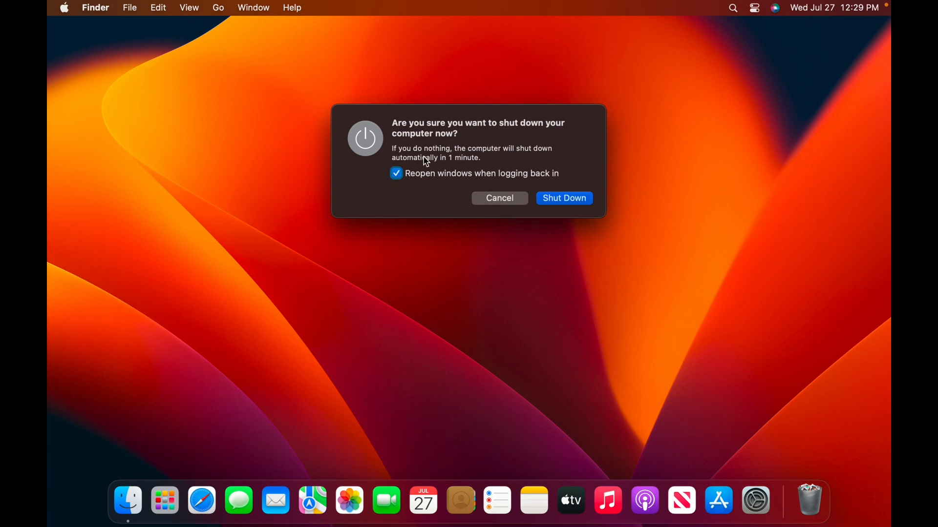
left_click(396, 174)
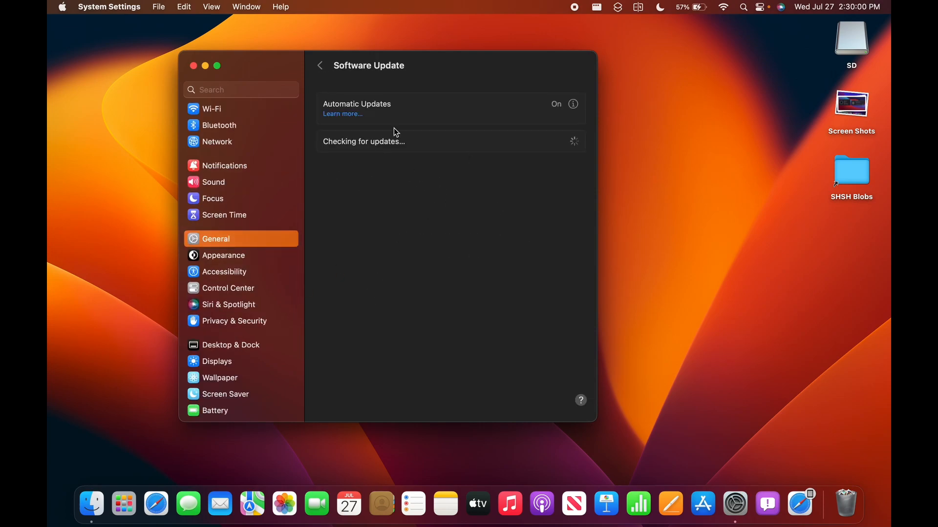
mouse_move(543, 153)
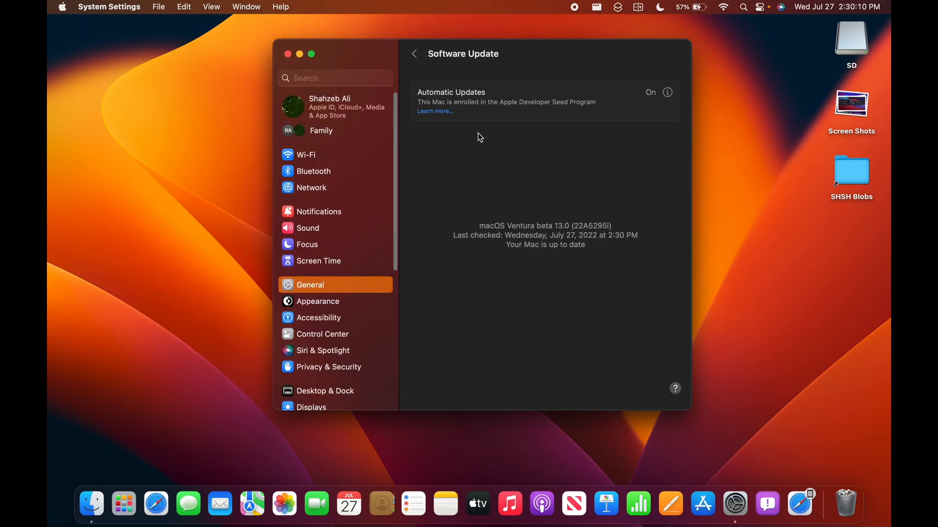
mouse_move(536, 158)
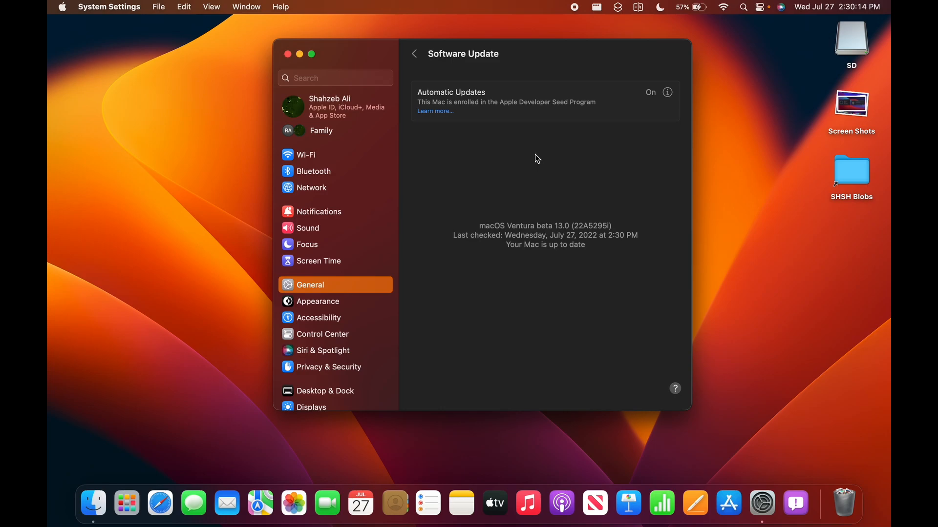
mouse_move(557, 150)
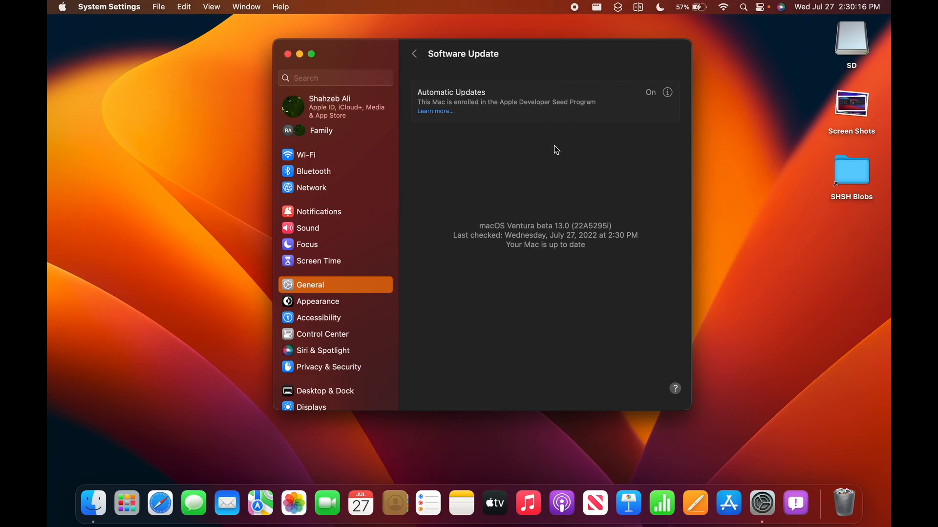